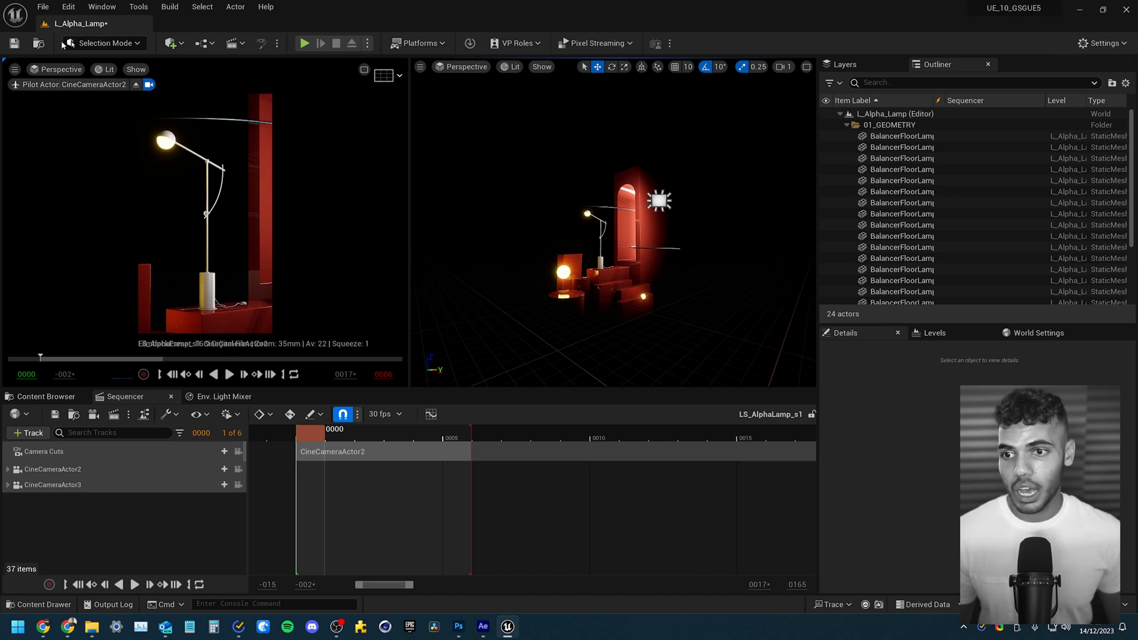
Filter the Plugins browser with 'render pas' to confirm Movie Render Queue Additional Render Passes is enabled
click(65, 6)
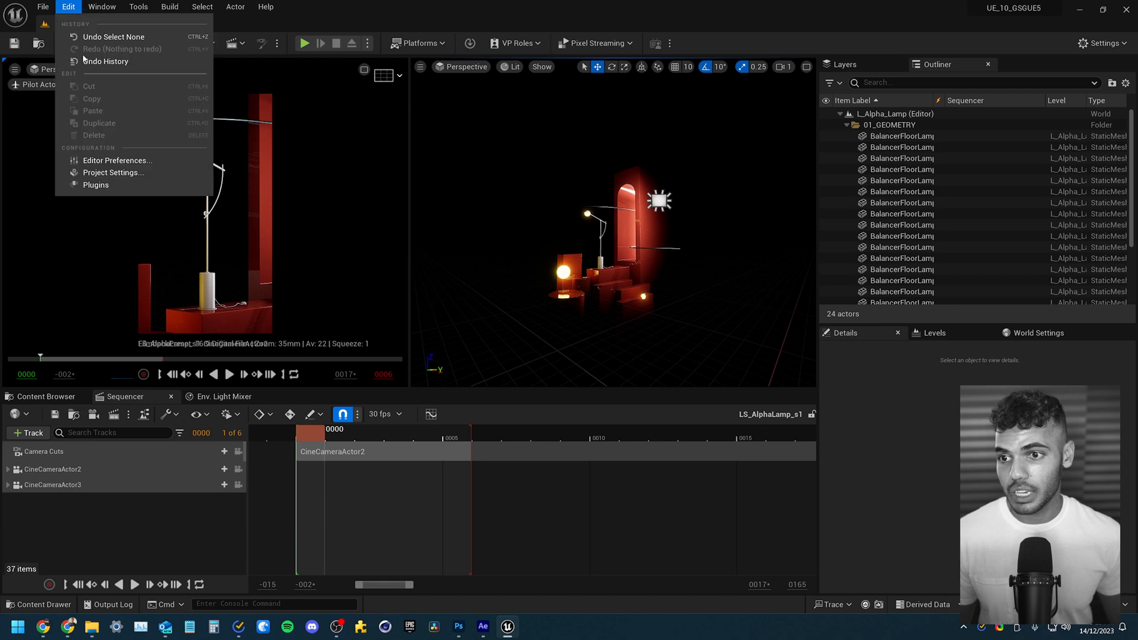
click(95, 184)
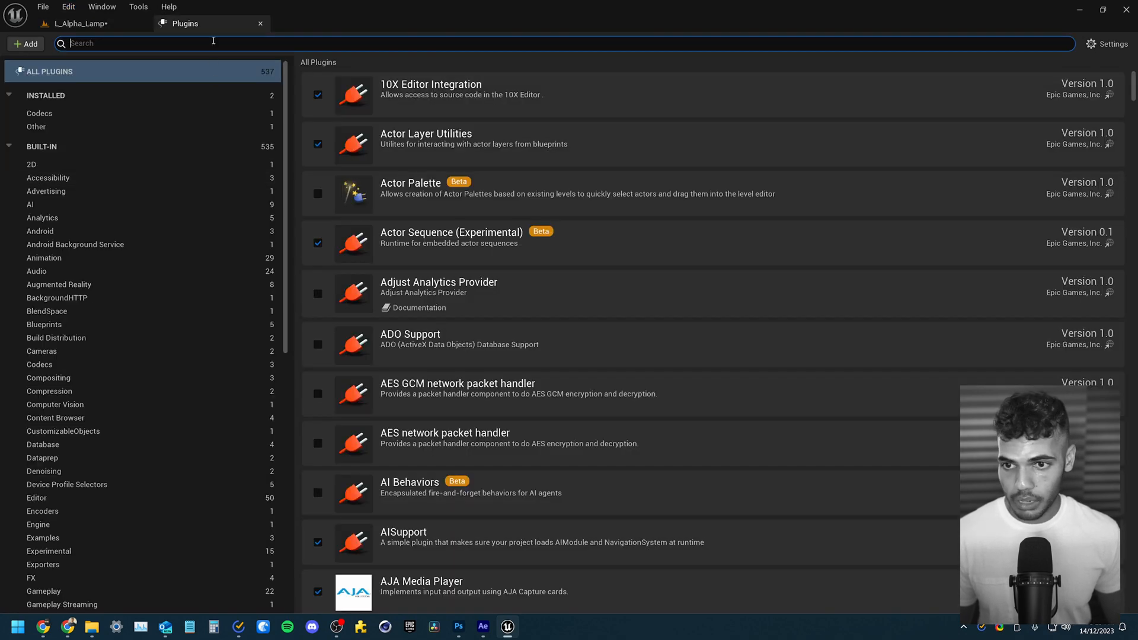
text(render pas)
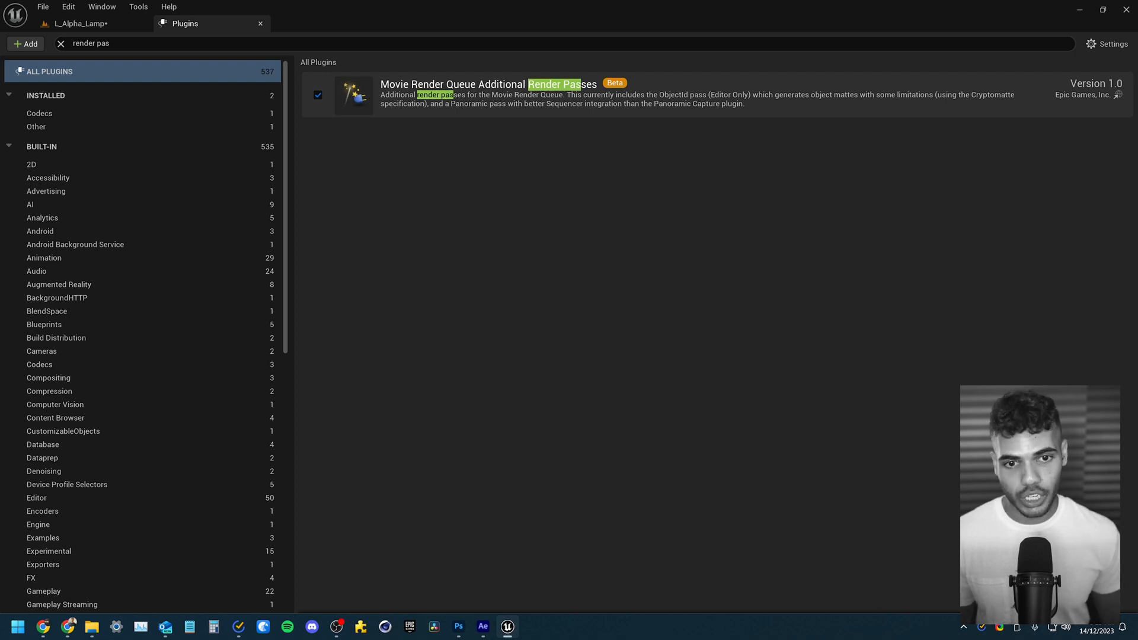
mouse_move(710, 365)
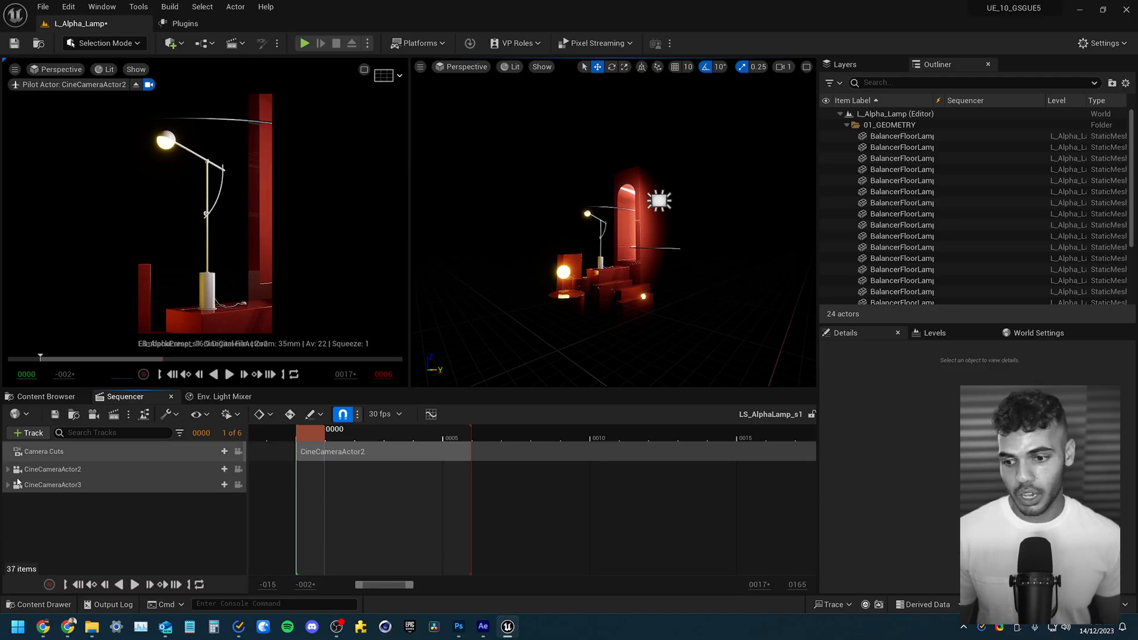
mouse_move(88, 538)
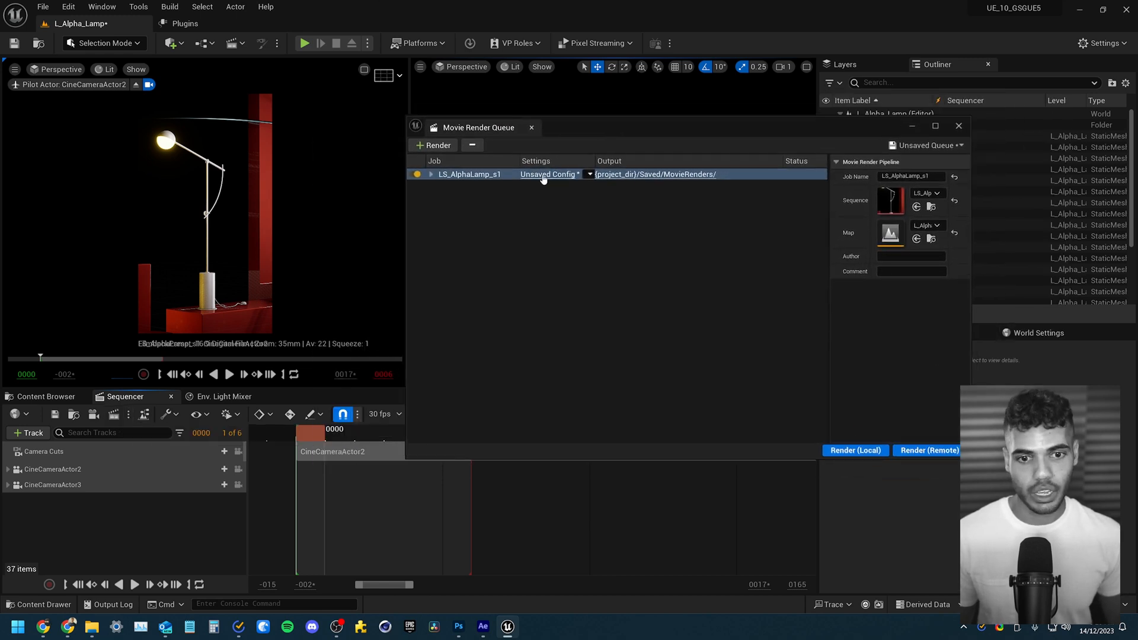
Replace the .jpg Sequence export with a .png Sequence that writes alpha
click(548, 173)
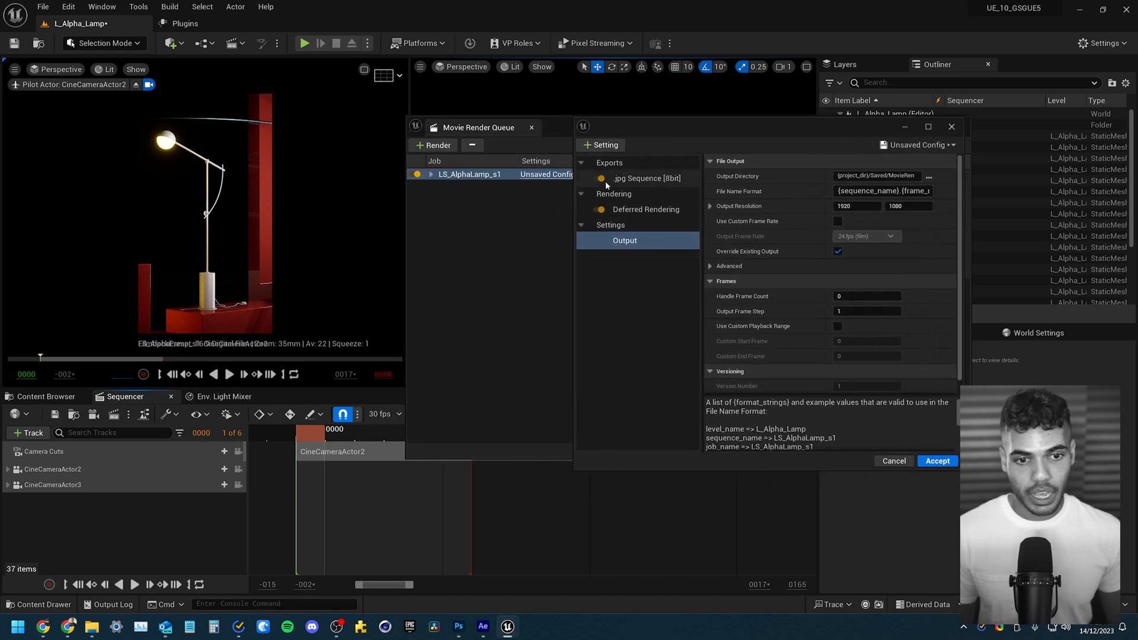
click(639, 177)
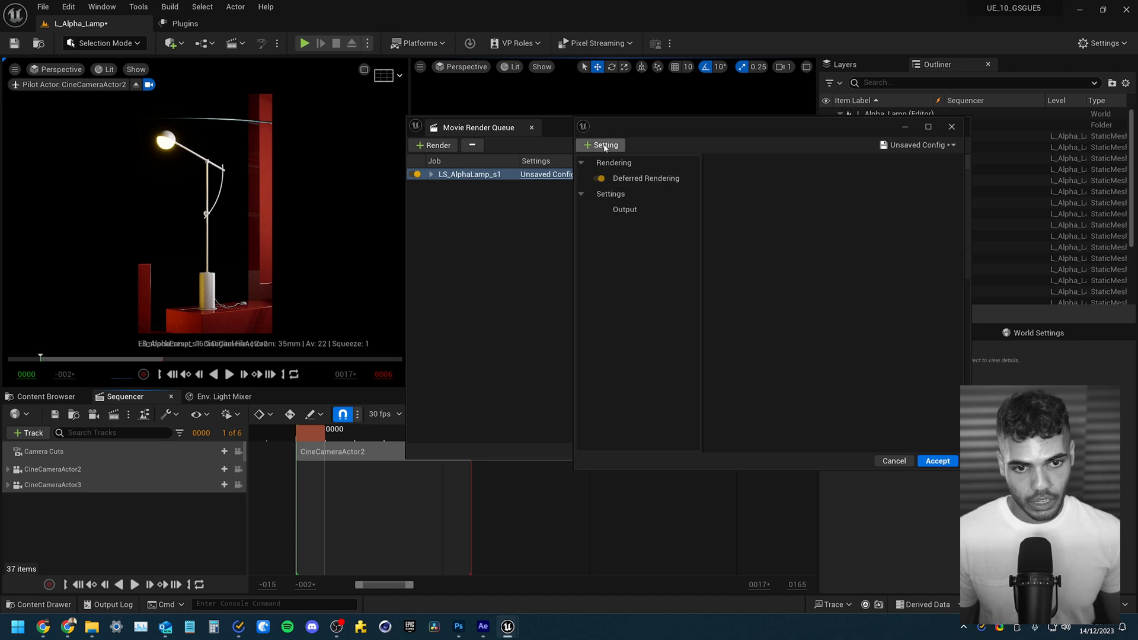
click(600, 144)
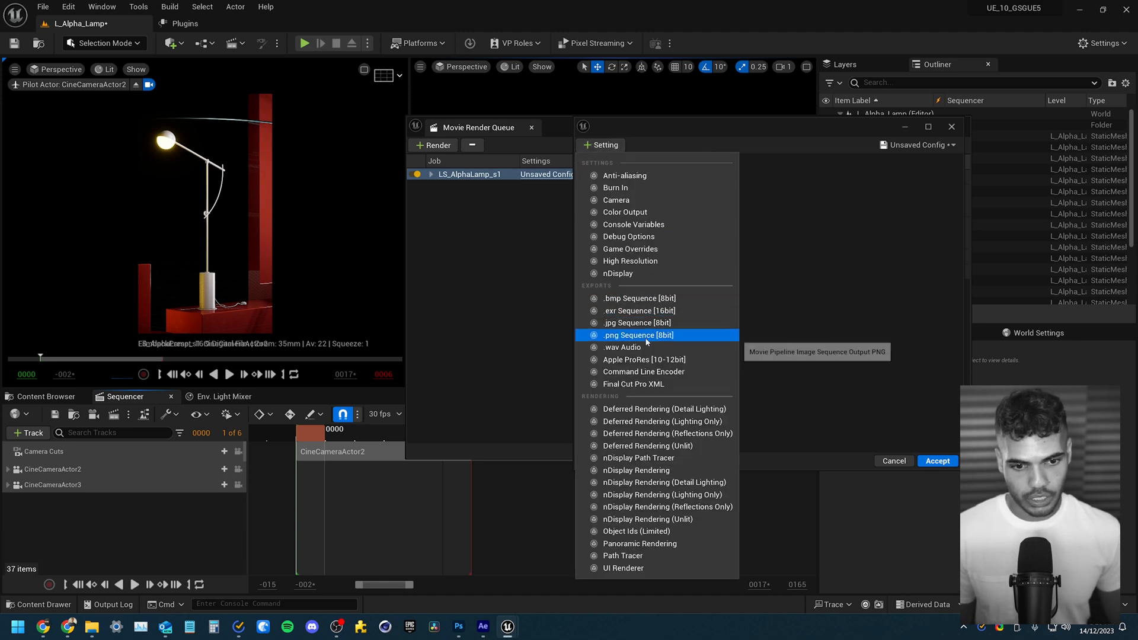
click(638, 334)
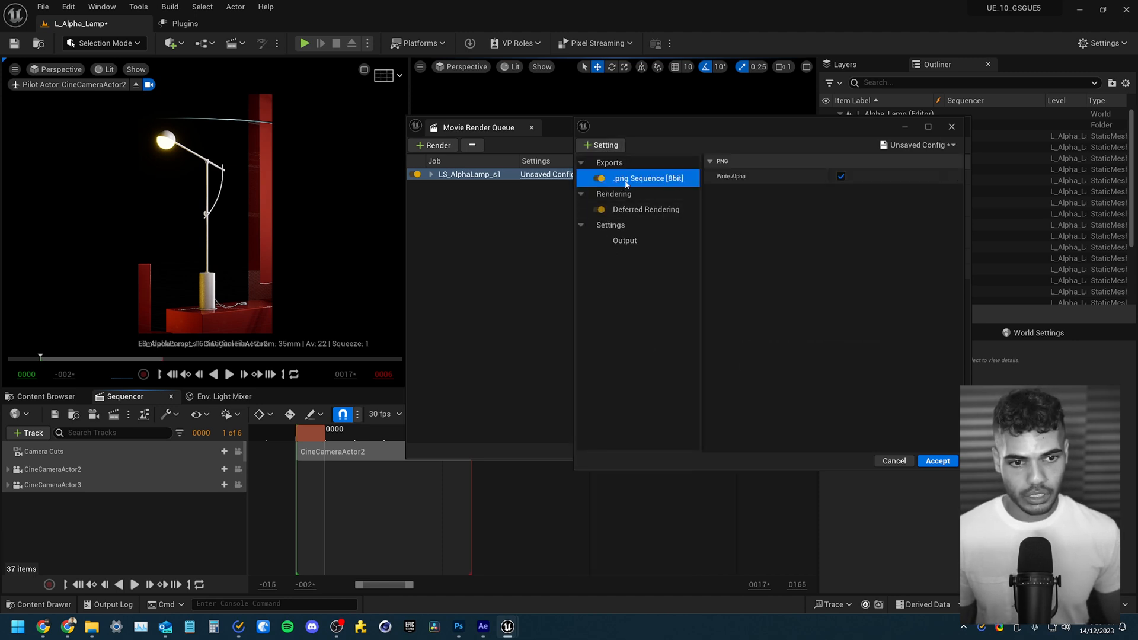
click(840, 175)
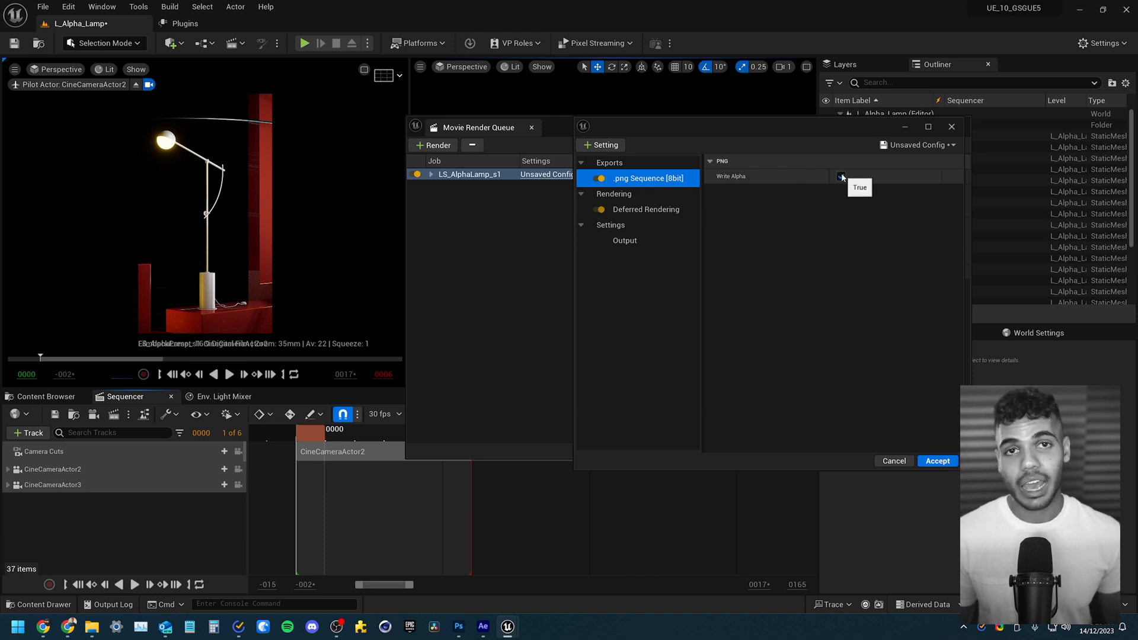
click(840, 175)
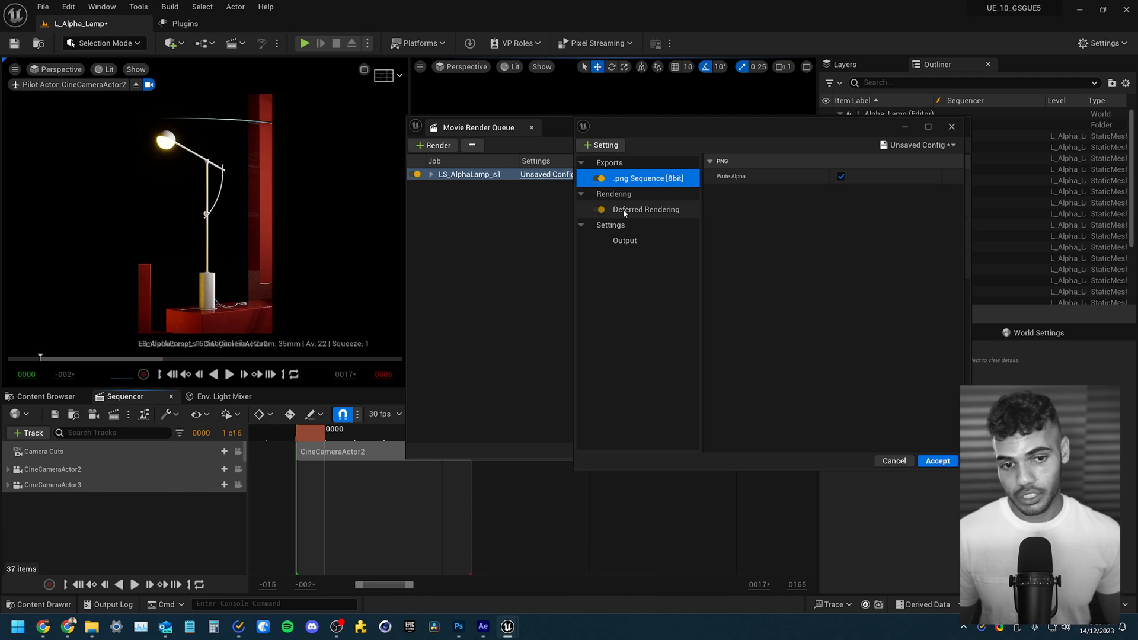
Enable Accumulator Includes Alpha in Deferred Rendering
click(646, 209)
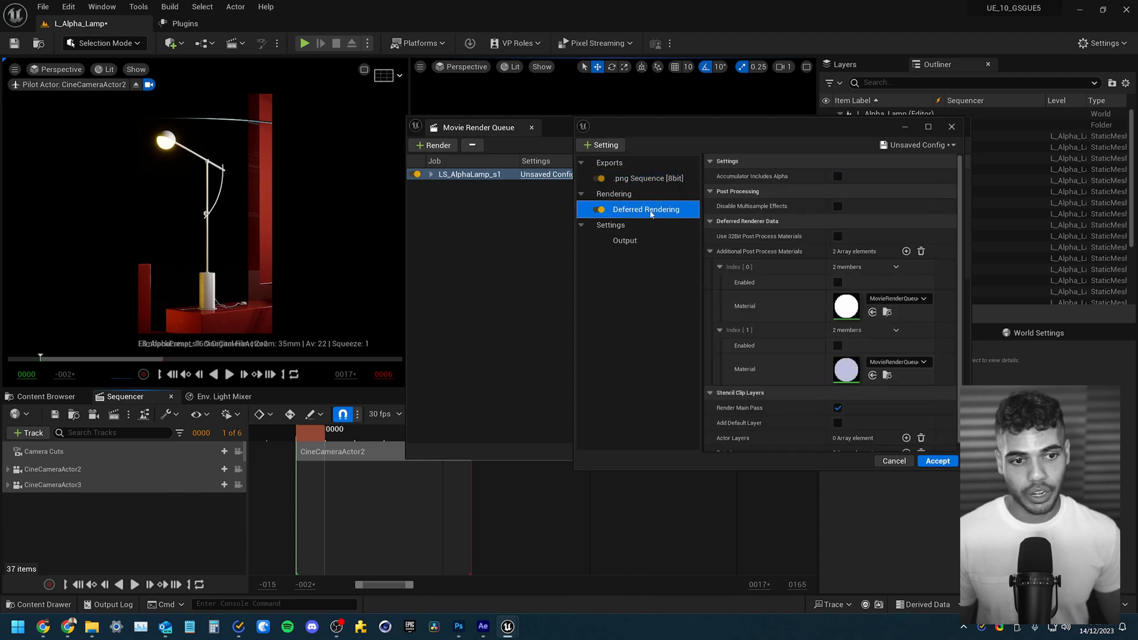
mouse_move(751, 175)
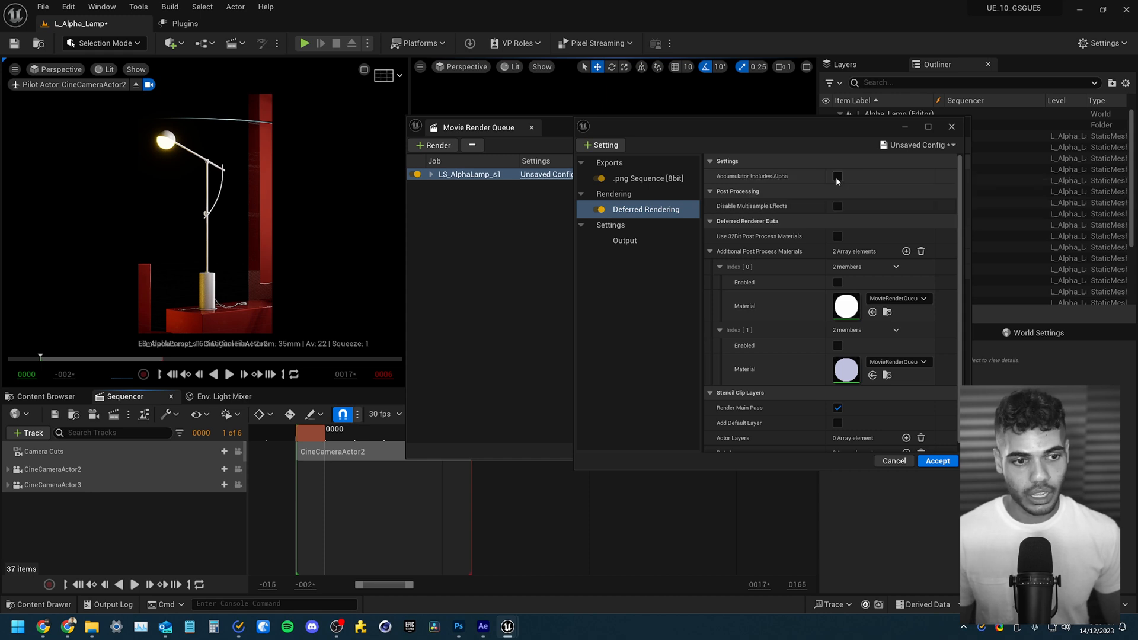
click(599, 144)
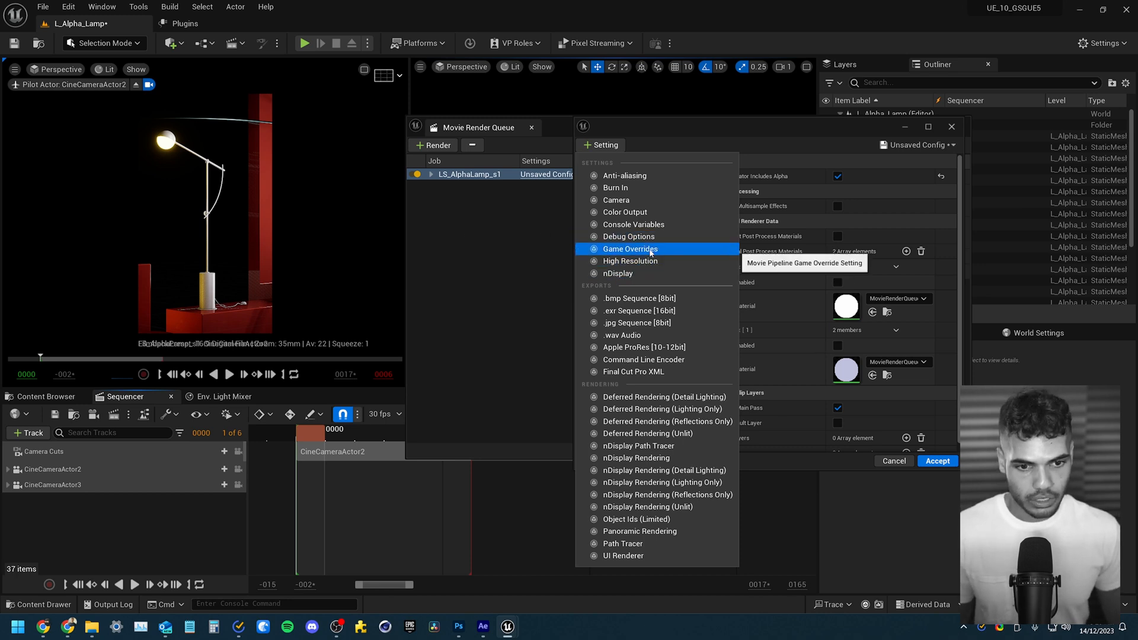
Add Game Overrides and Anti-aliasing, and use {frame_number} in the output file name format
click(630, 249)
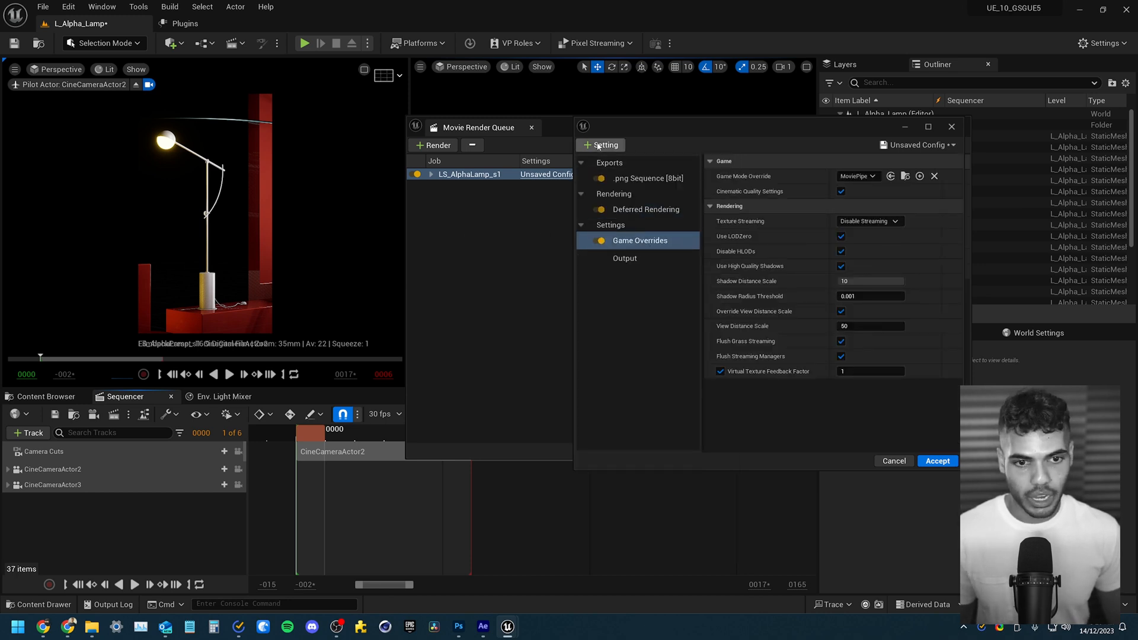
click(600, 145)
text(8)
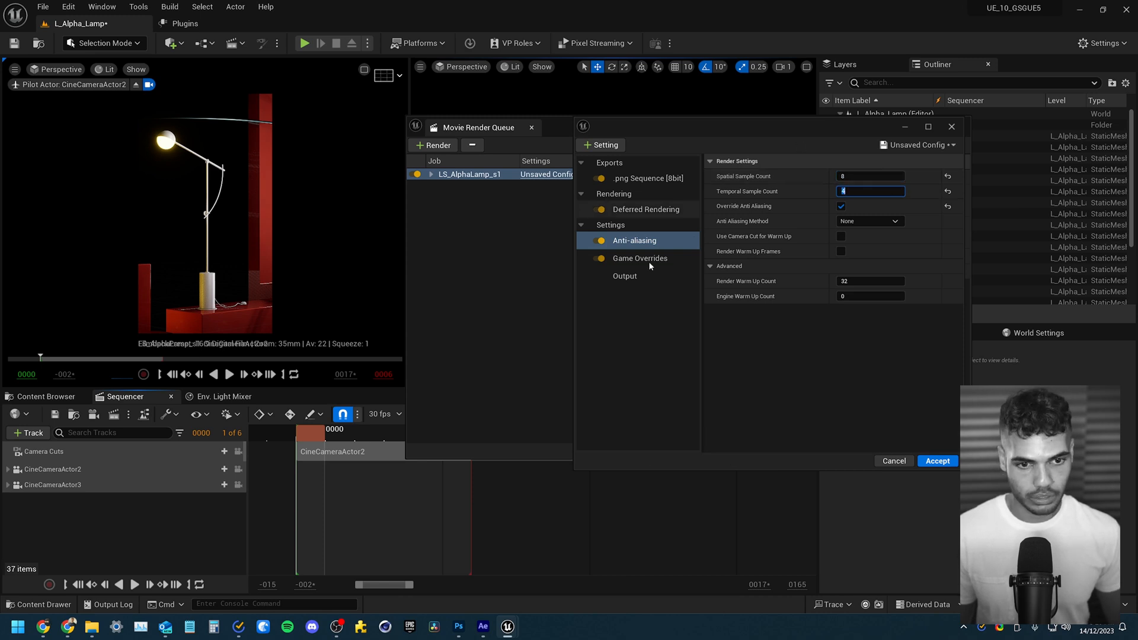
click(625, 275)
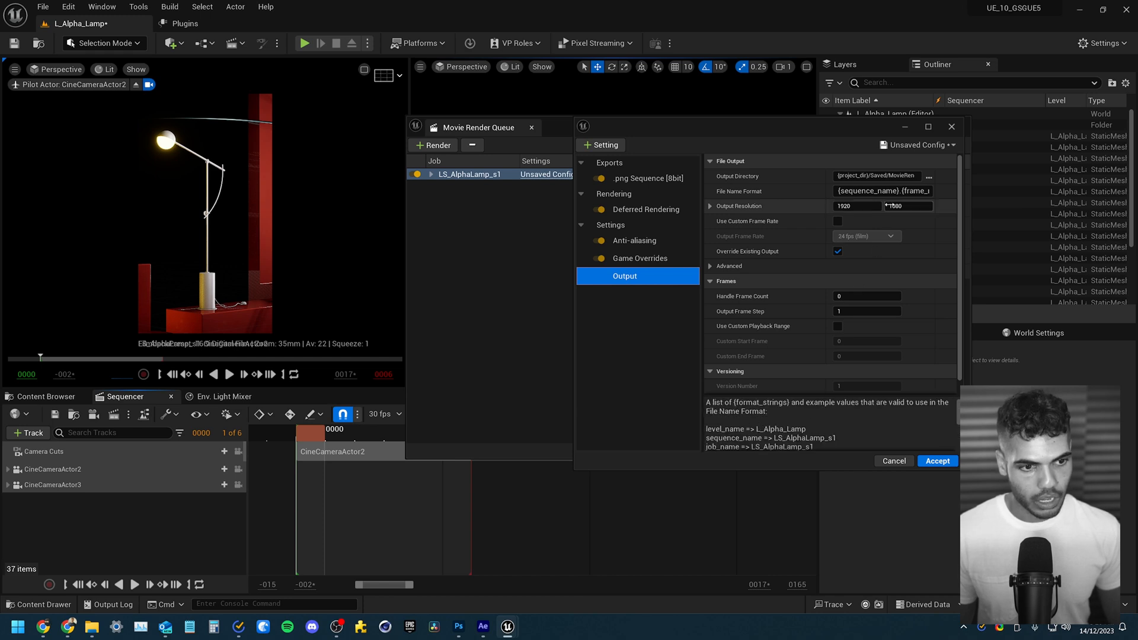
click(883, 191)
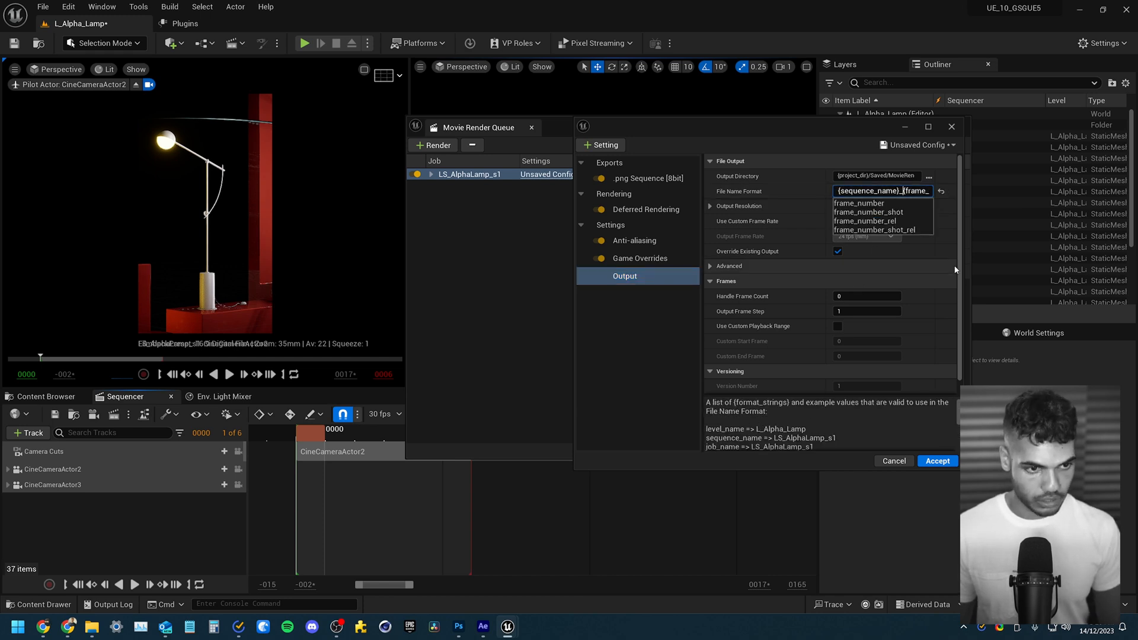
click(859, 202)
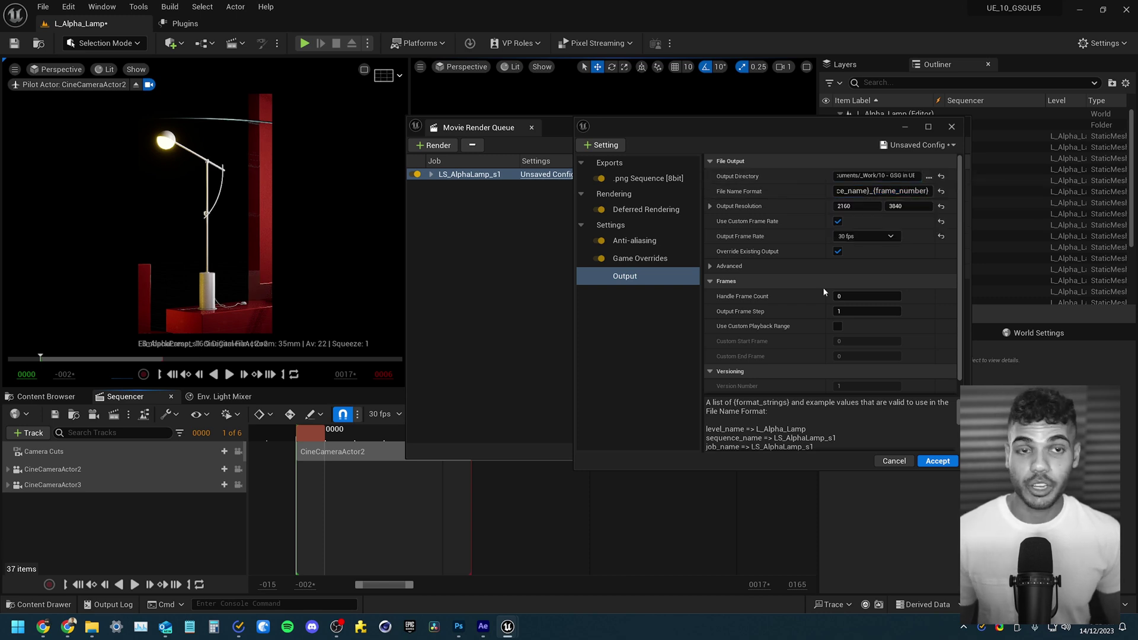
Review game overrides and PNG export, then set output to 2160x3840 at 30 fps
click(639, 259)
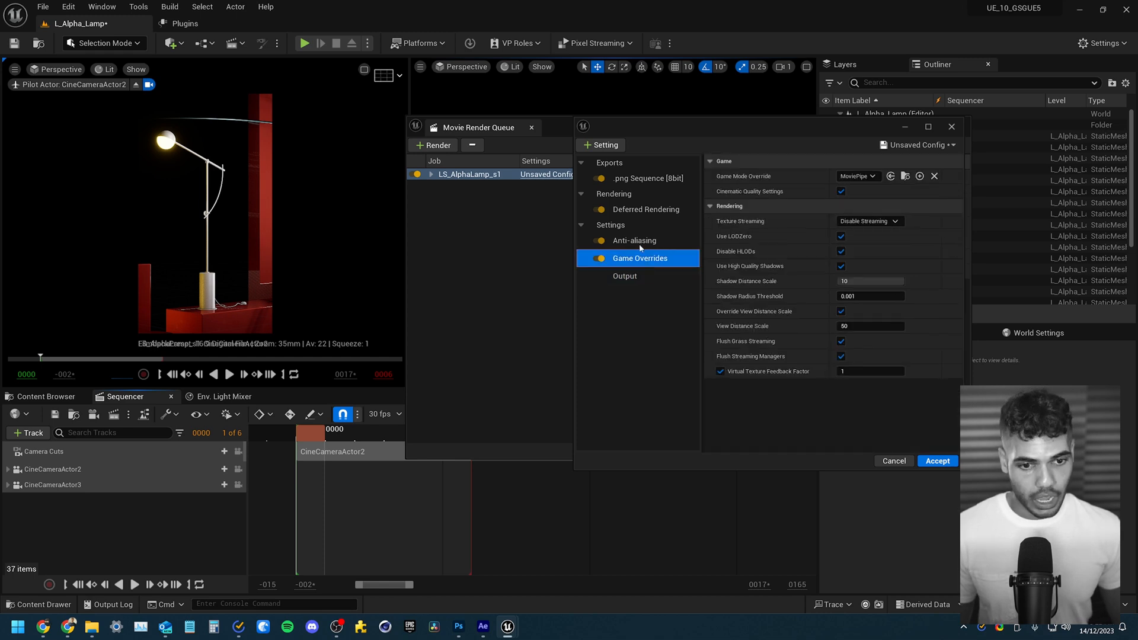
click(642, 178)
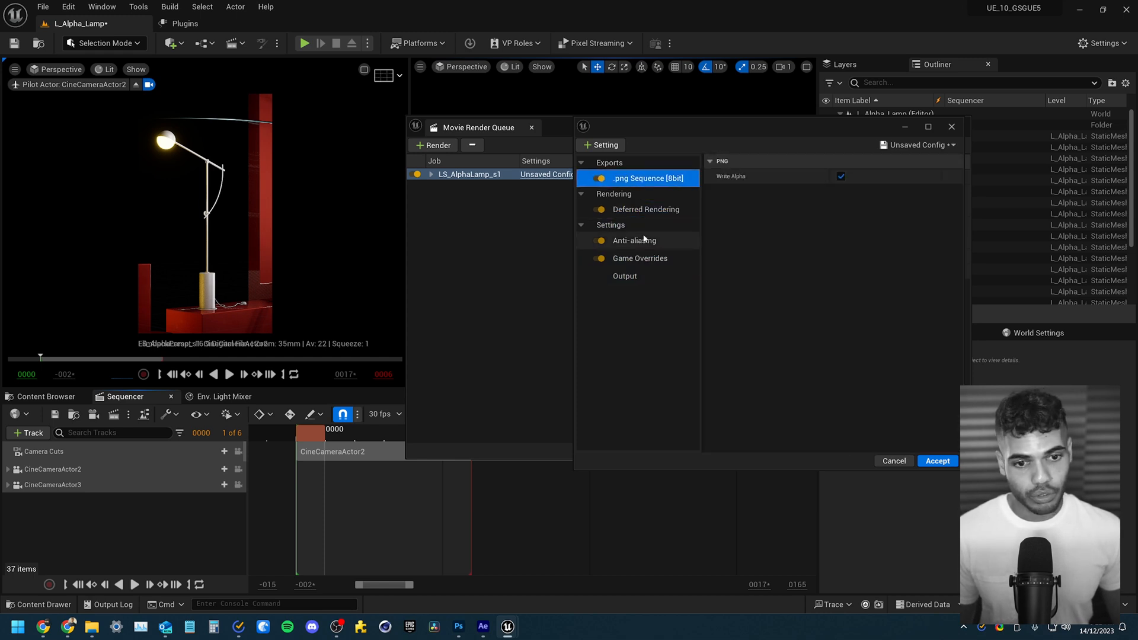
click(625, 276)
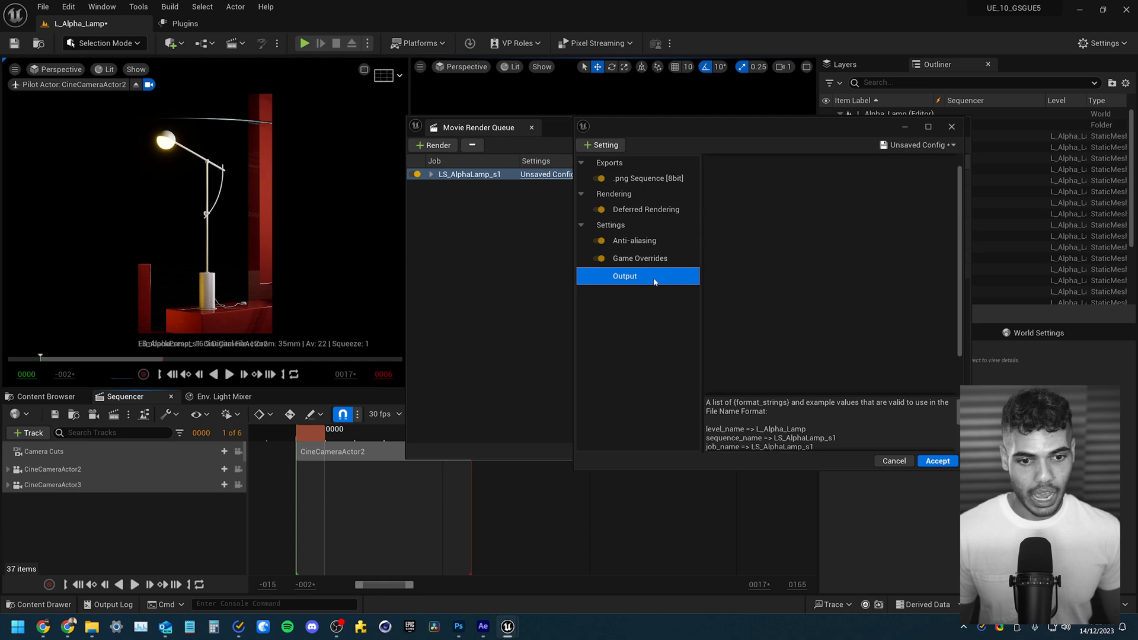
click(918, 144)
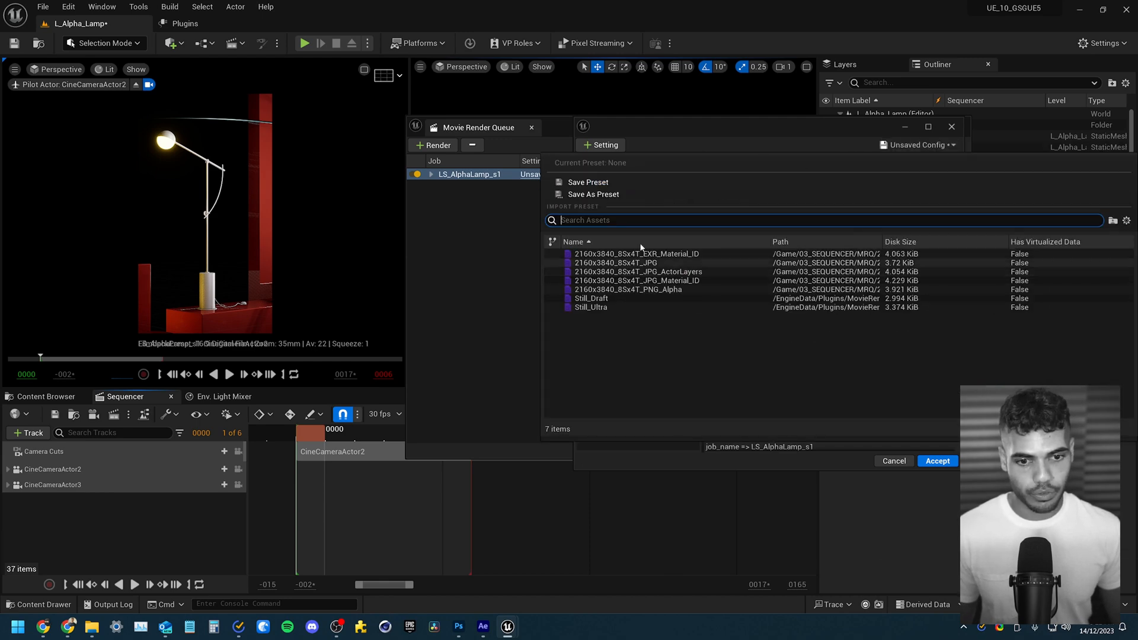
Save the settings as preset 2160x3840_8Sx4T_PNG_Transparent in 03_SEQUENCER/MRQ and assign it to the job
click(592, 194)
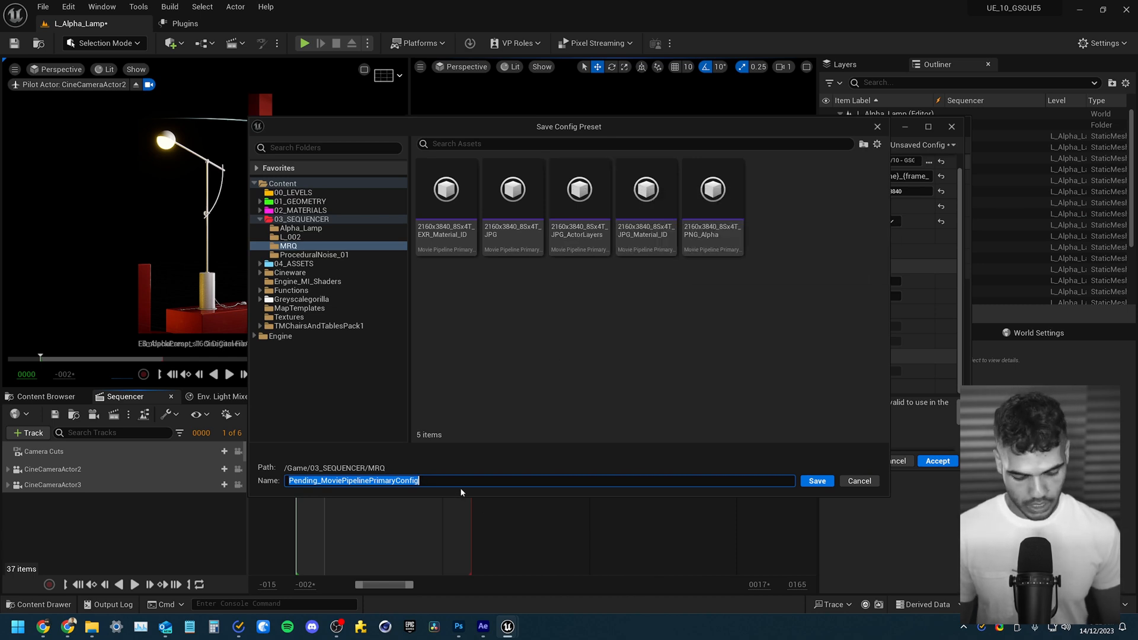
text(2160x)
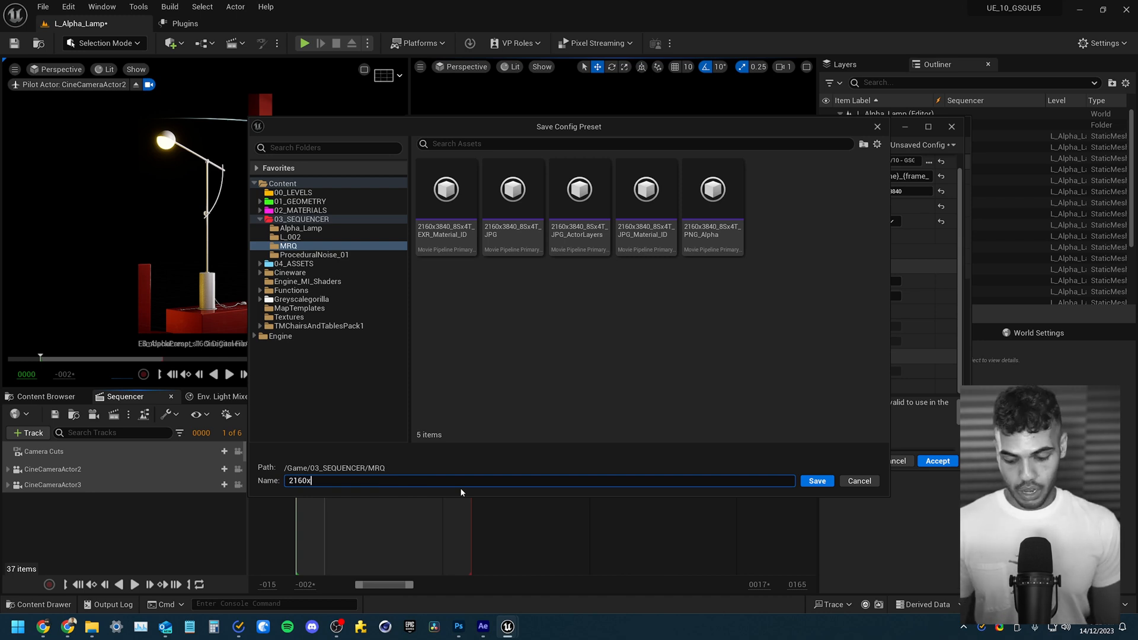
text(3840)
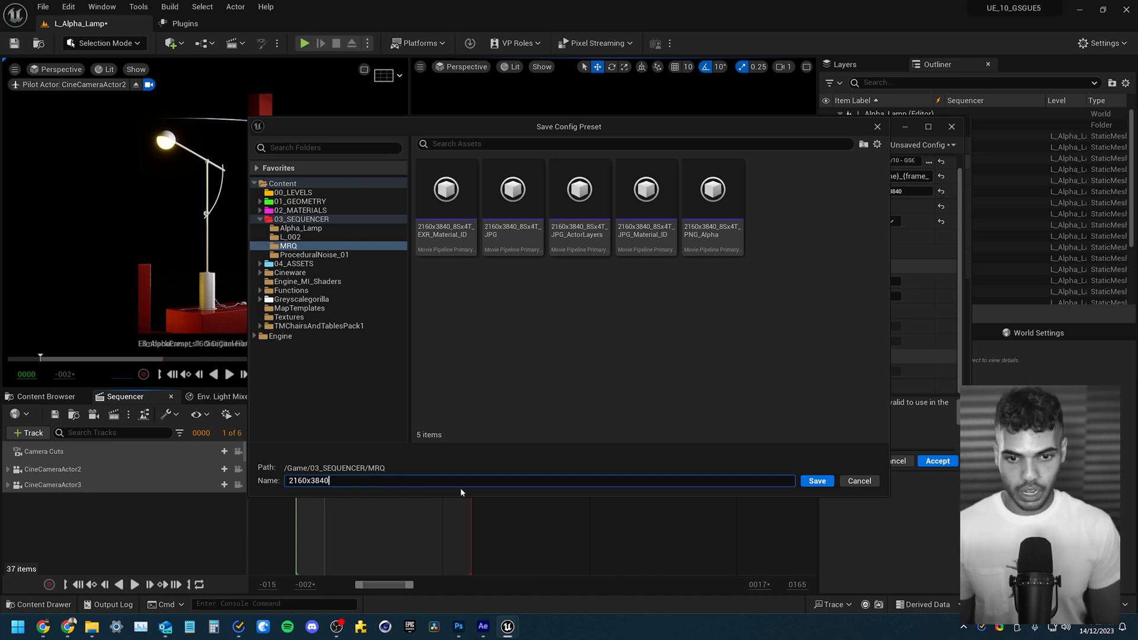
text(_8Sx4T)
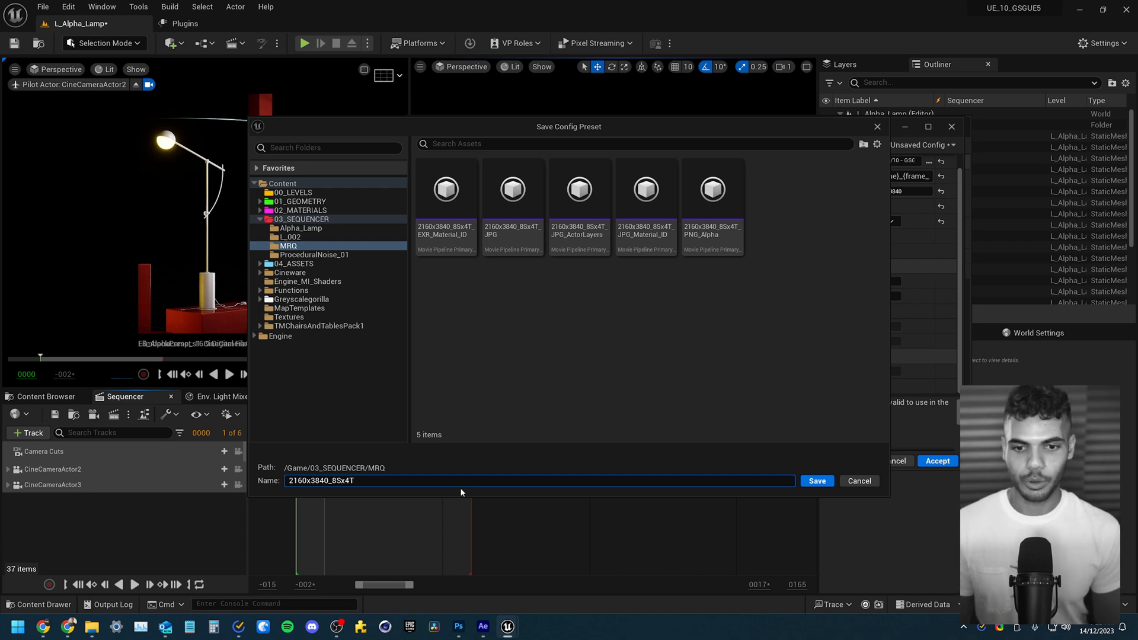
text(_PN)
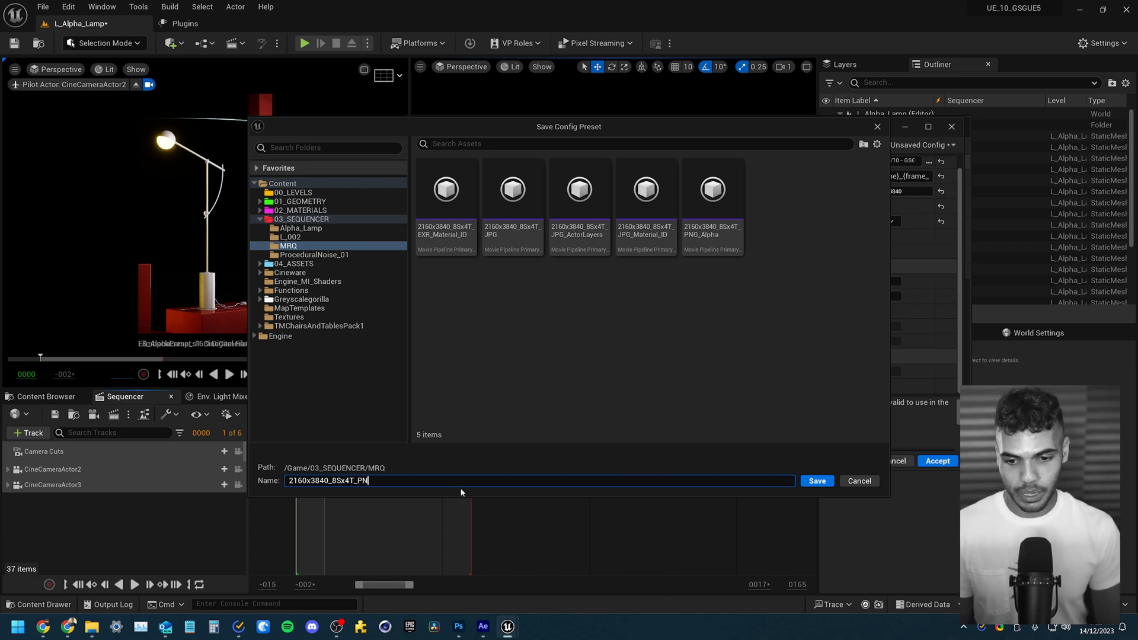
text(G)
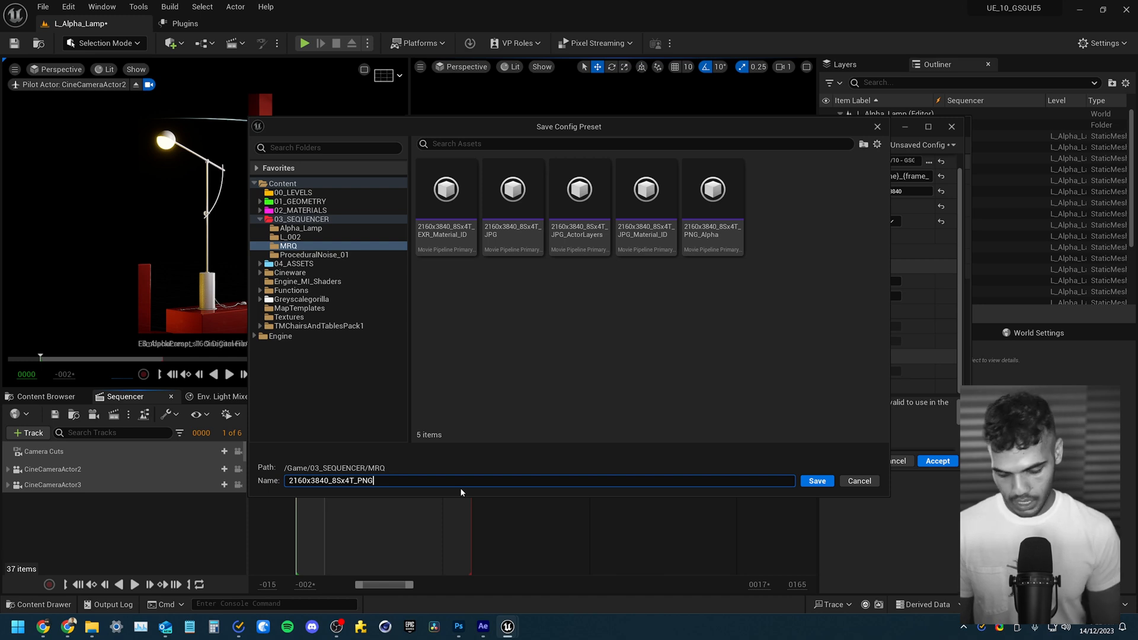
text(_Tra)
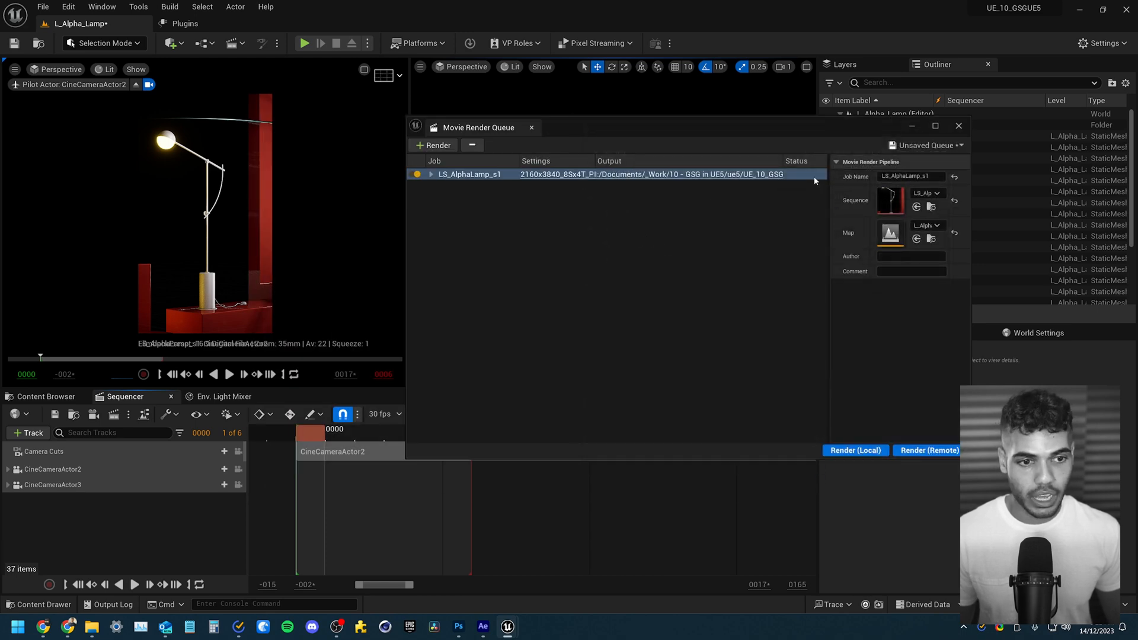
mouse_move(854, 455)
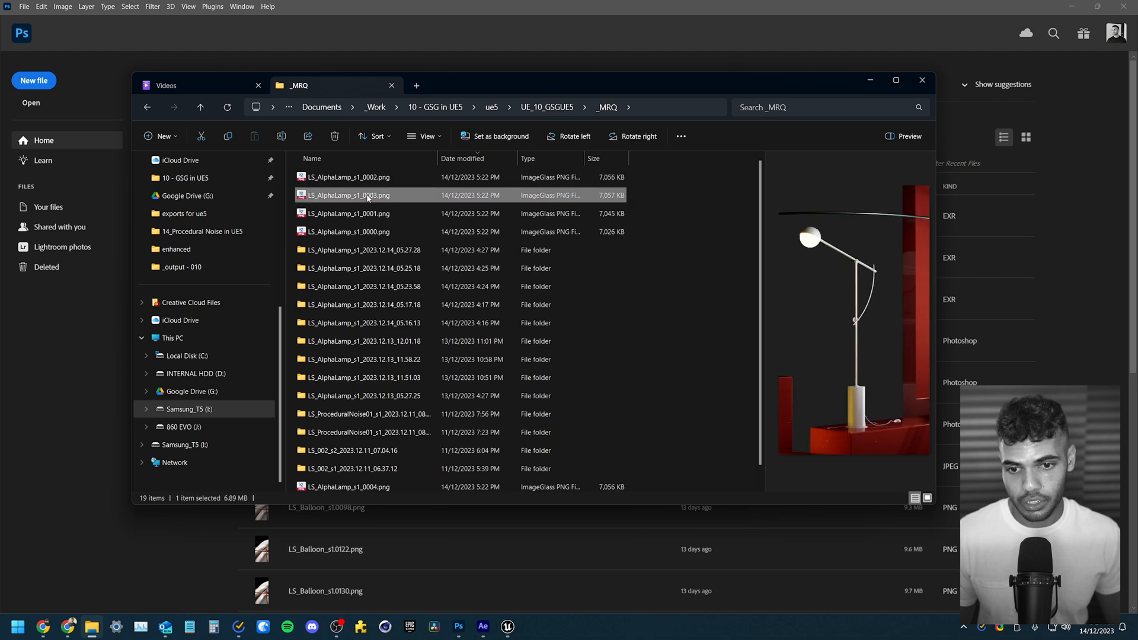
mouse_move(529, 223)
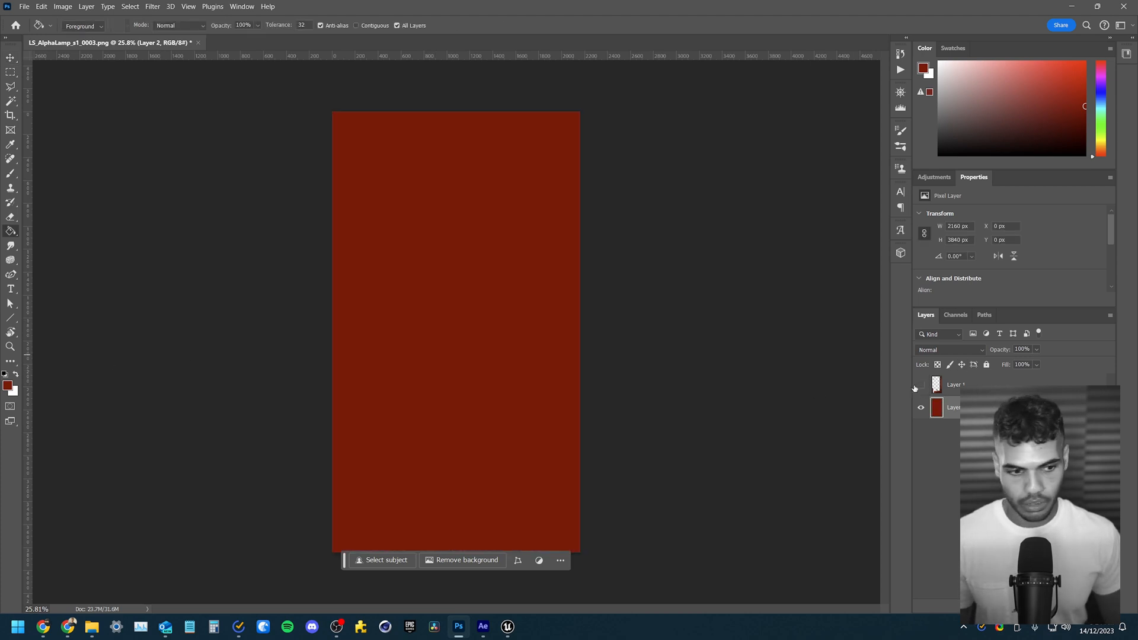
Show the lamp PNG layer over the red fill layer to check its transparency
click(920, 384)
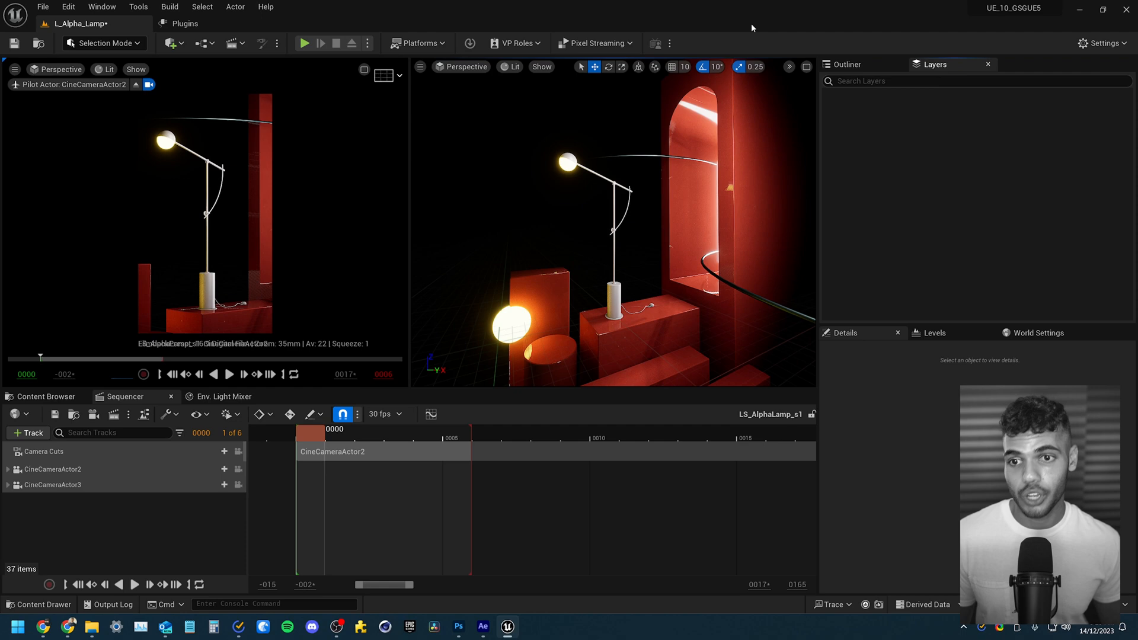
Put the selected lamp actors on a new Lamp layer
click(102, 6)
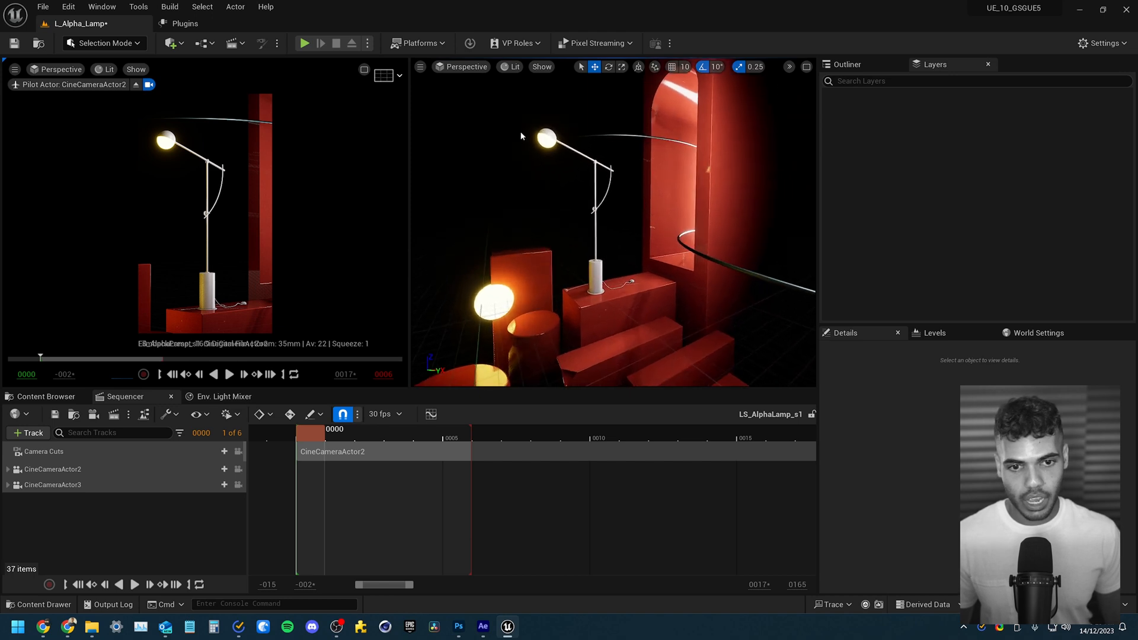
click(595, 277)
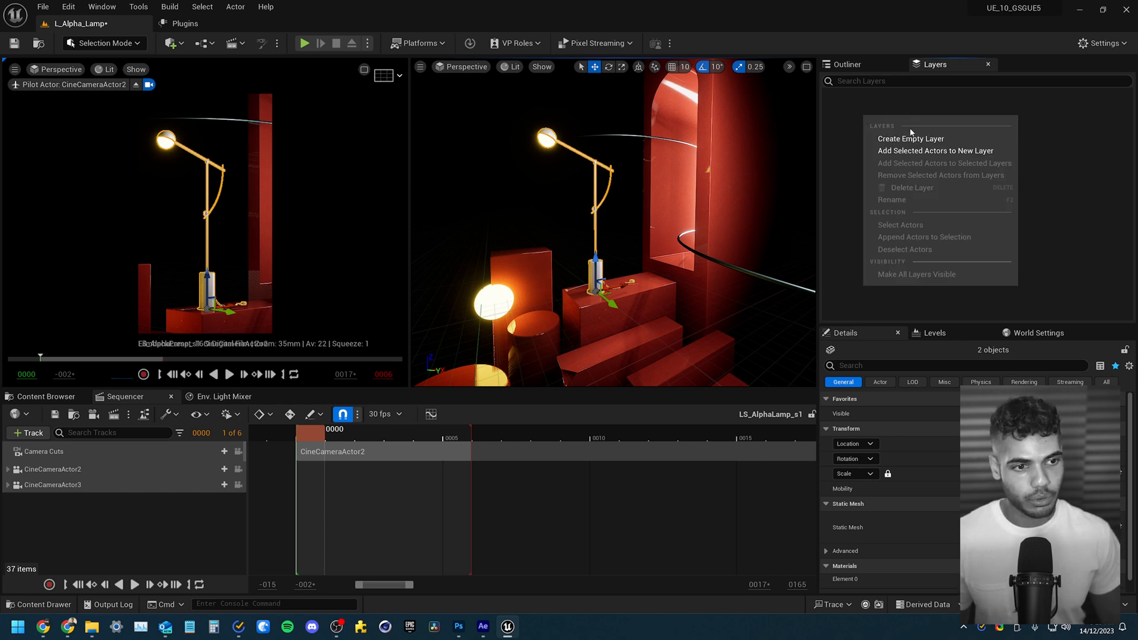
mouse_move(909, 151)
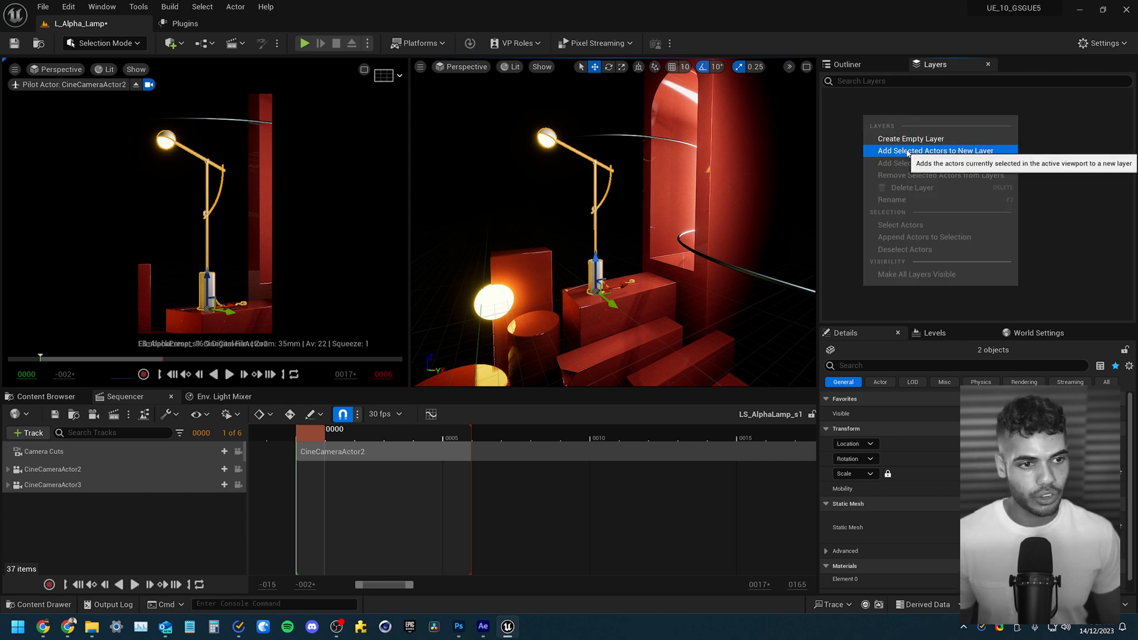
click(936, 150)
text(Lamp)
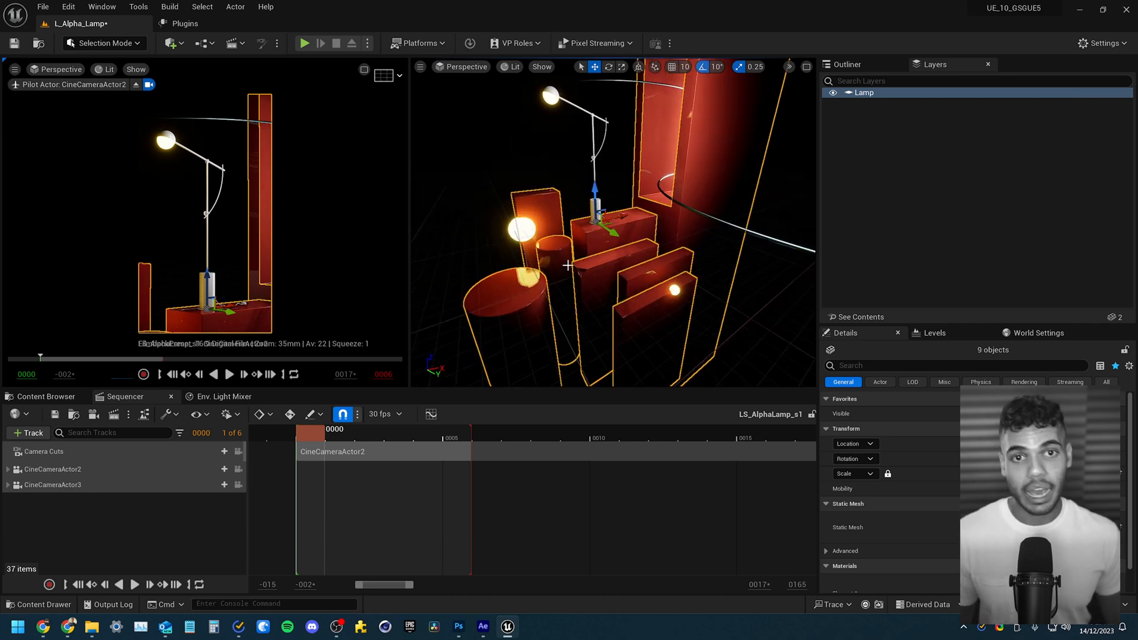
Put the architecture actors on a new Architecture layer and toggle its visibility off and on
right_click(865, 92)
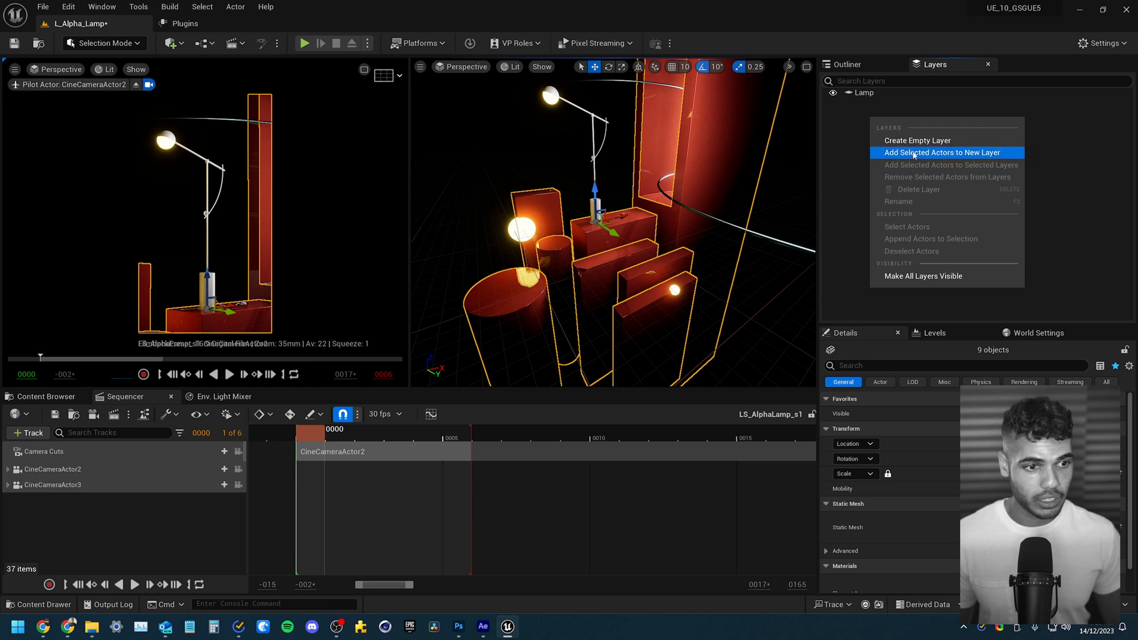
click(941, 152)
text(Architecture)
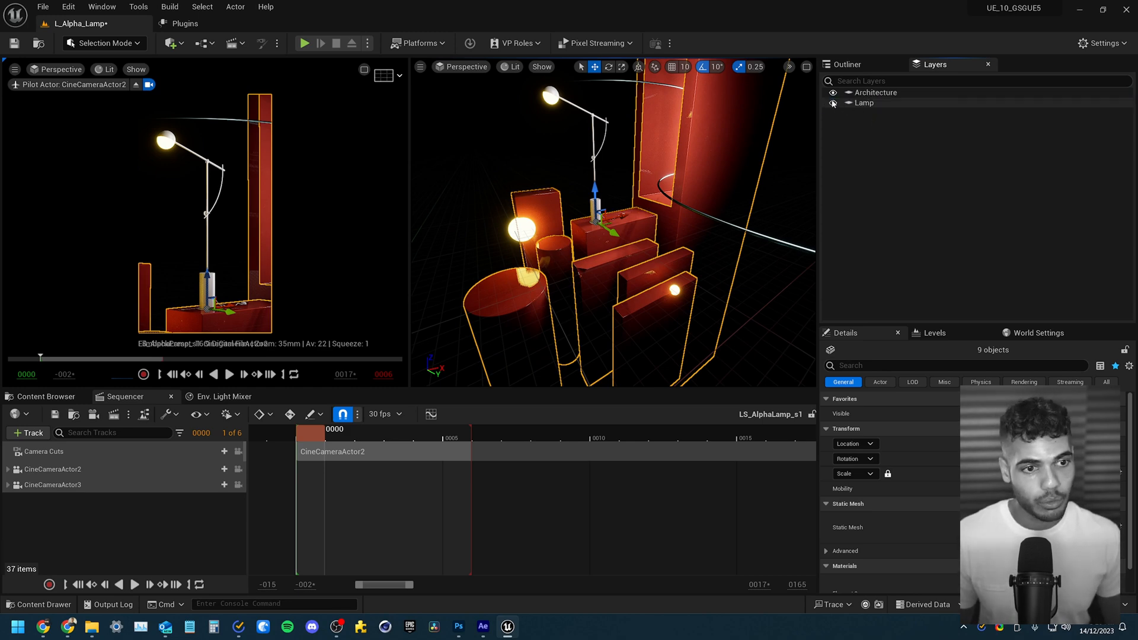
click(832, 103)
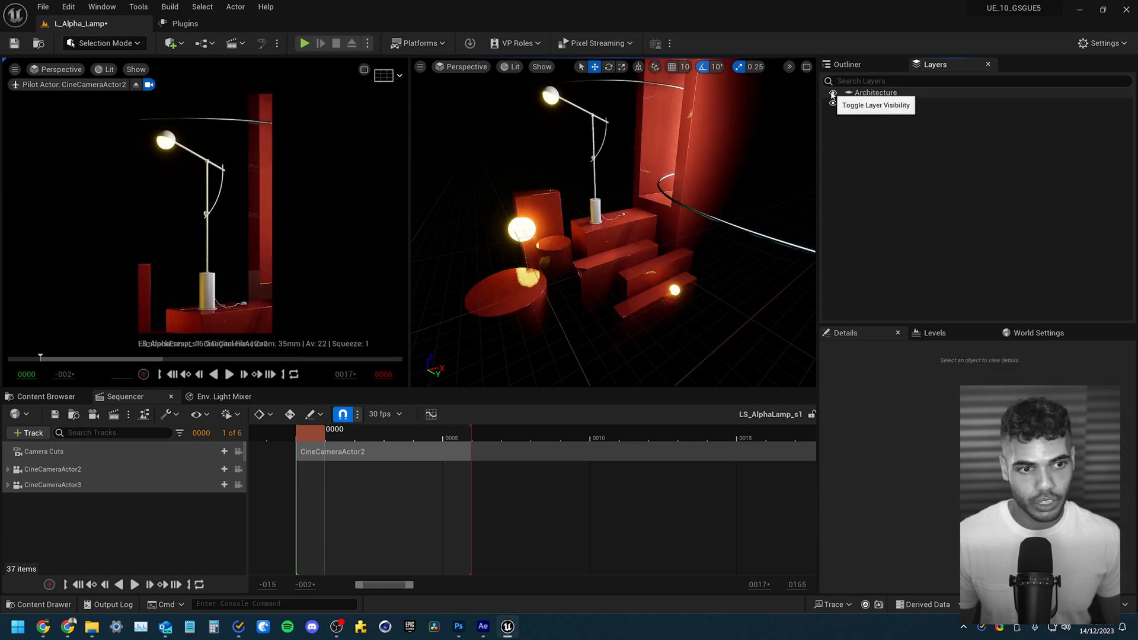
click(833, 95)
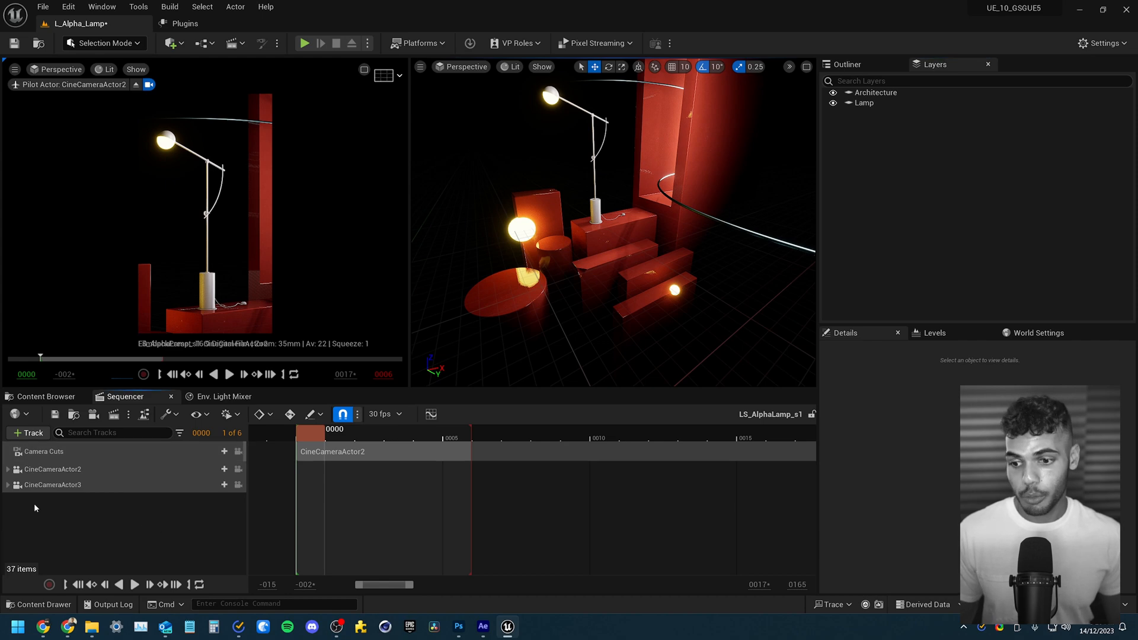
Add Lamp and Architecture as actor layers under Deferred Rendering
click(114, 415)
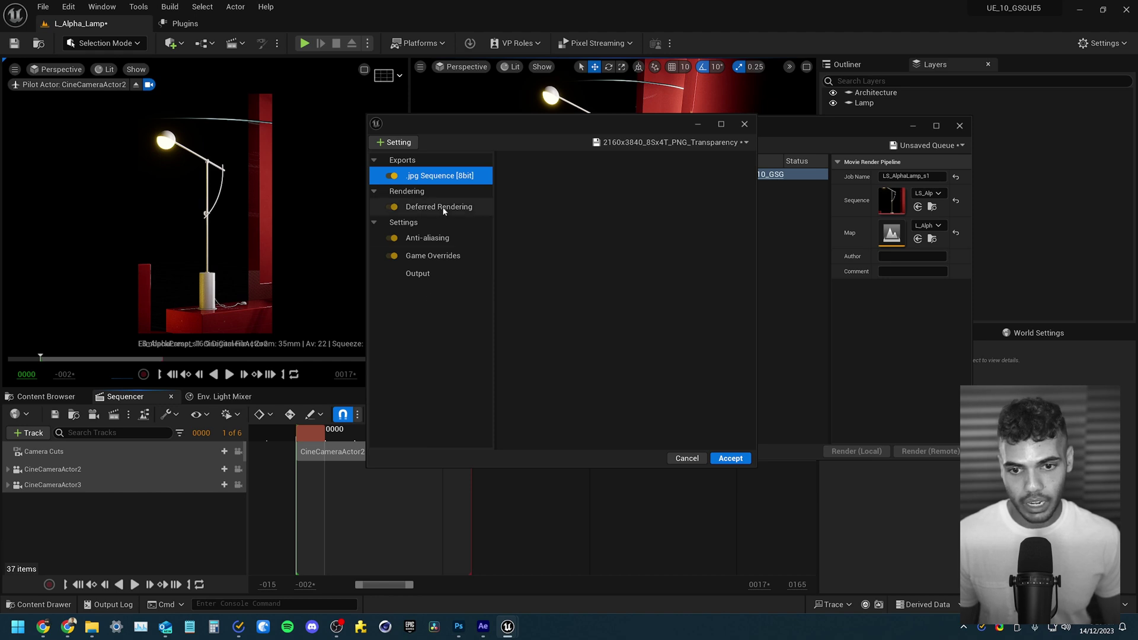
click(439, 206)
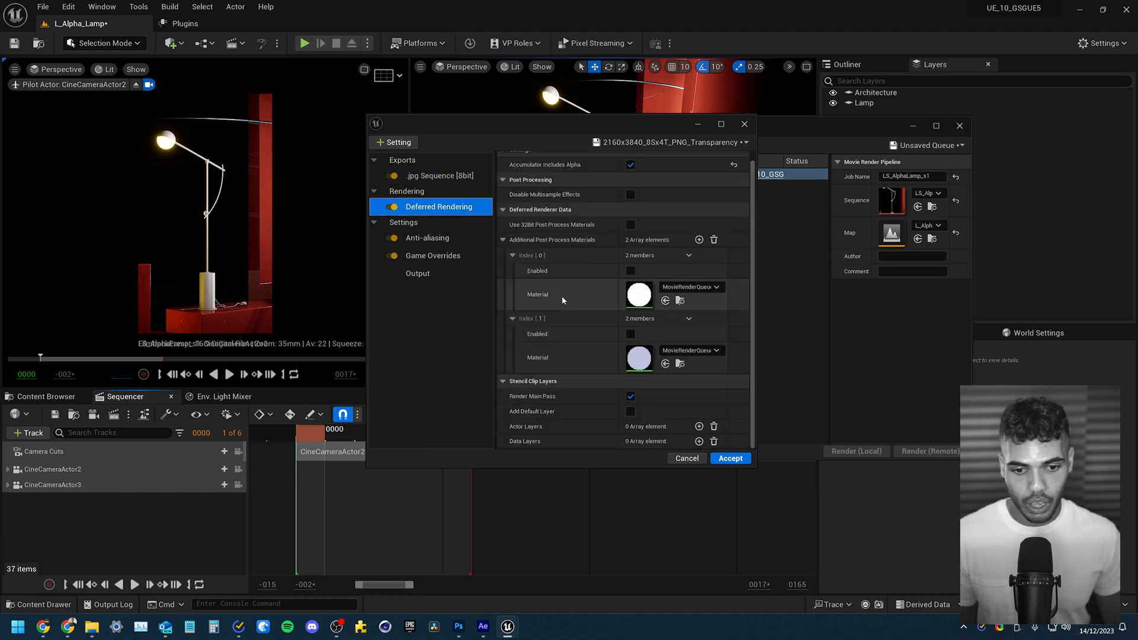
mouse_move(699, 426)
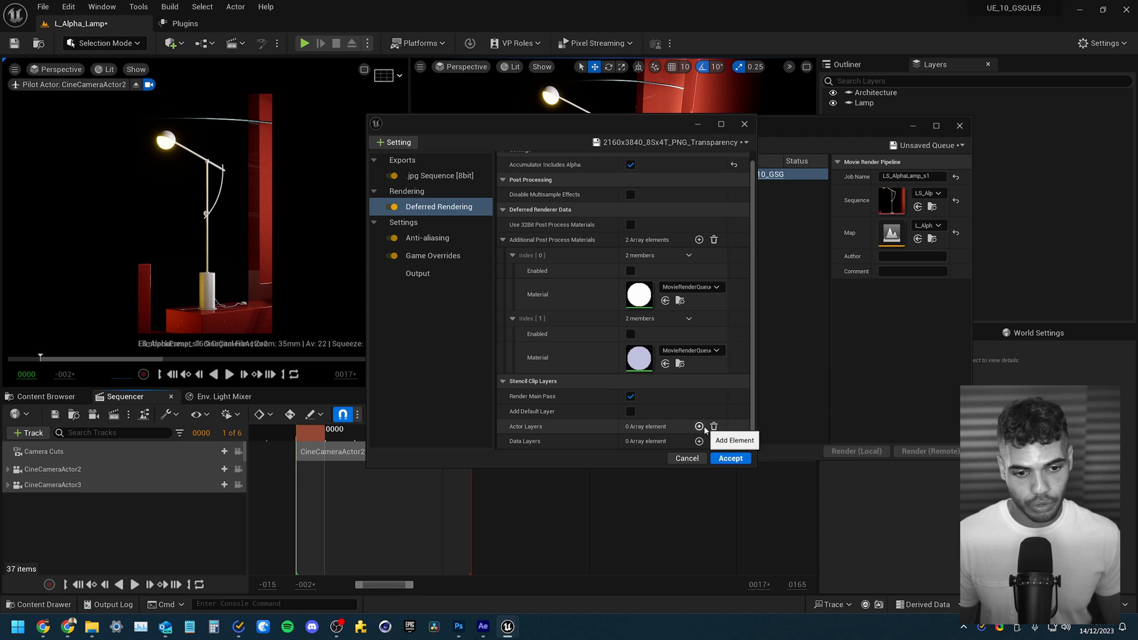
click(700, 426)
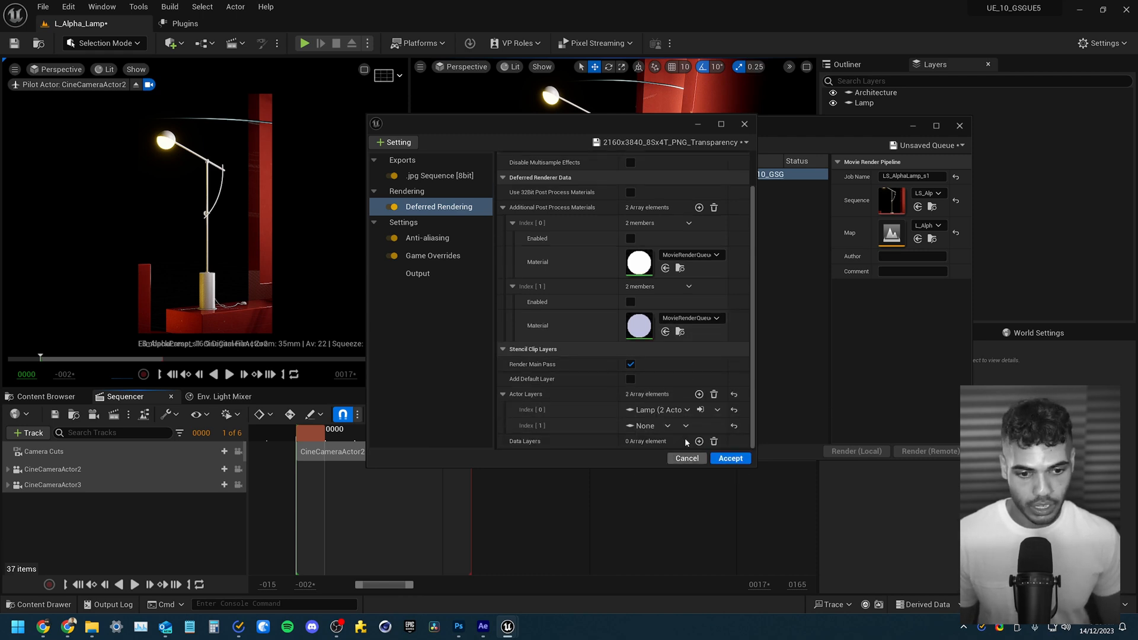
click(655, 425)
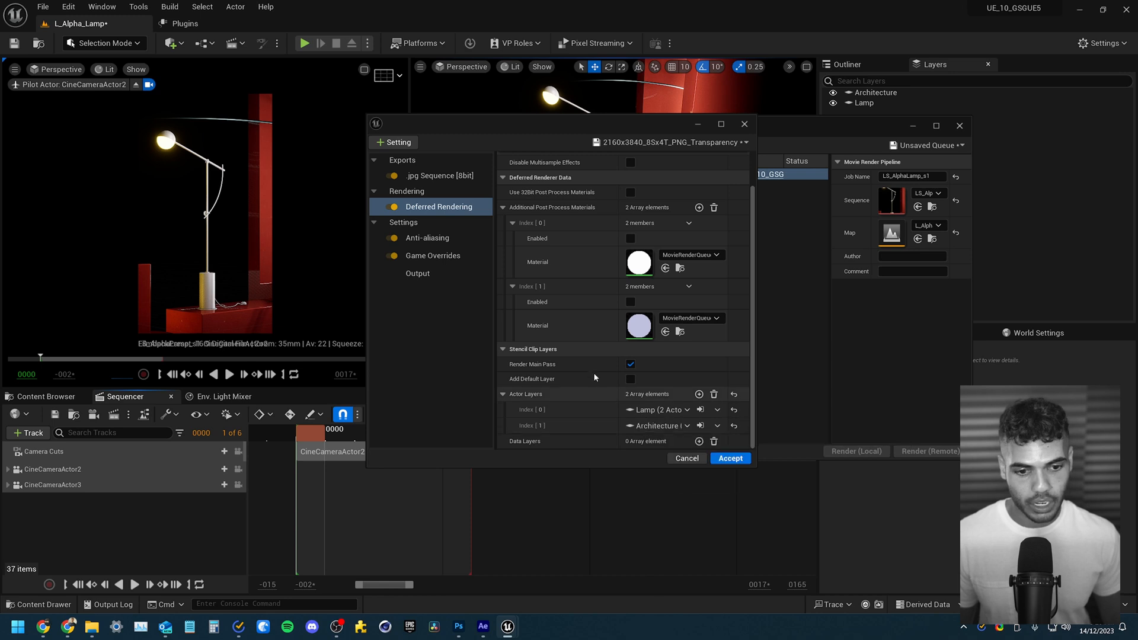
Set the output directory to a folder named by sequence, date and time
click(417, 272)
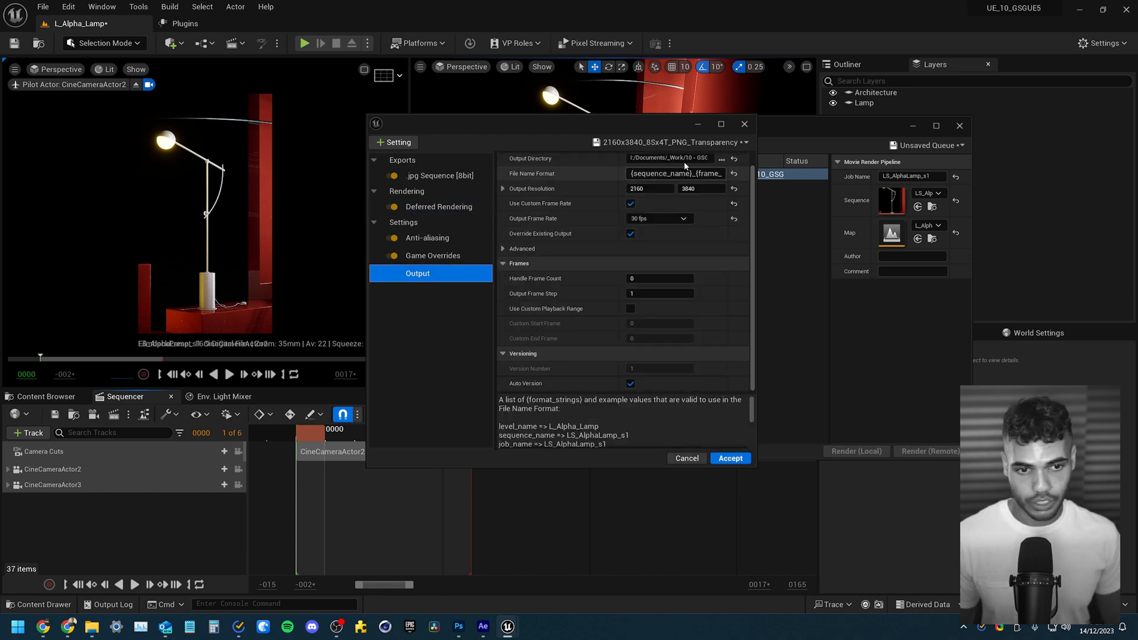
click(667, 159)
text(sequence_name}_{date}_{time)
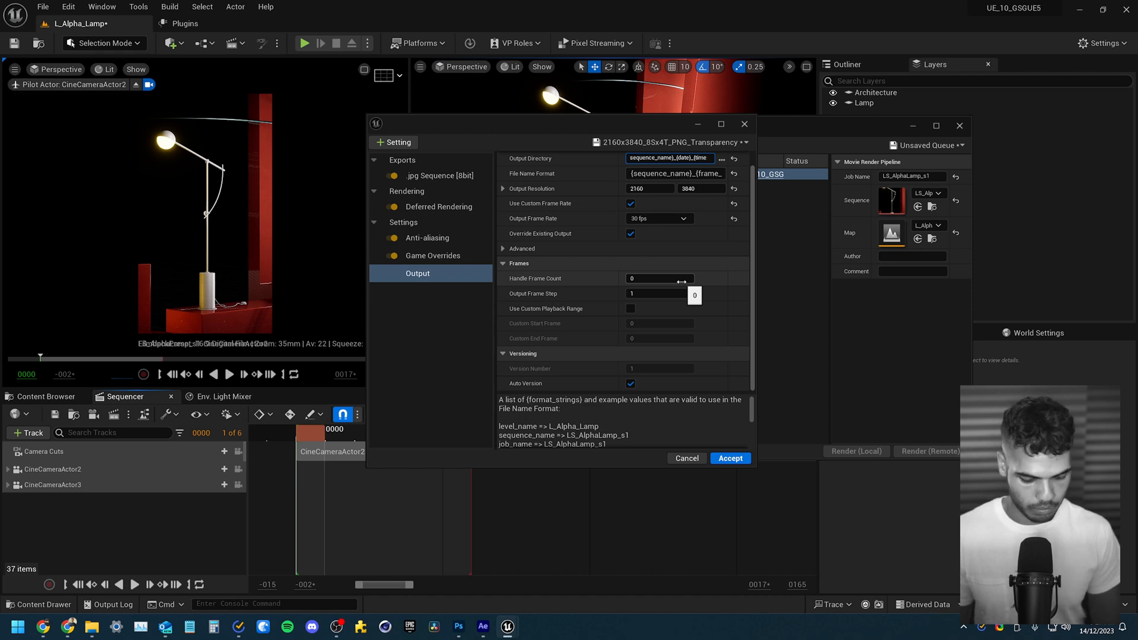
click(671, 142)
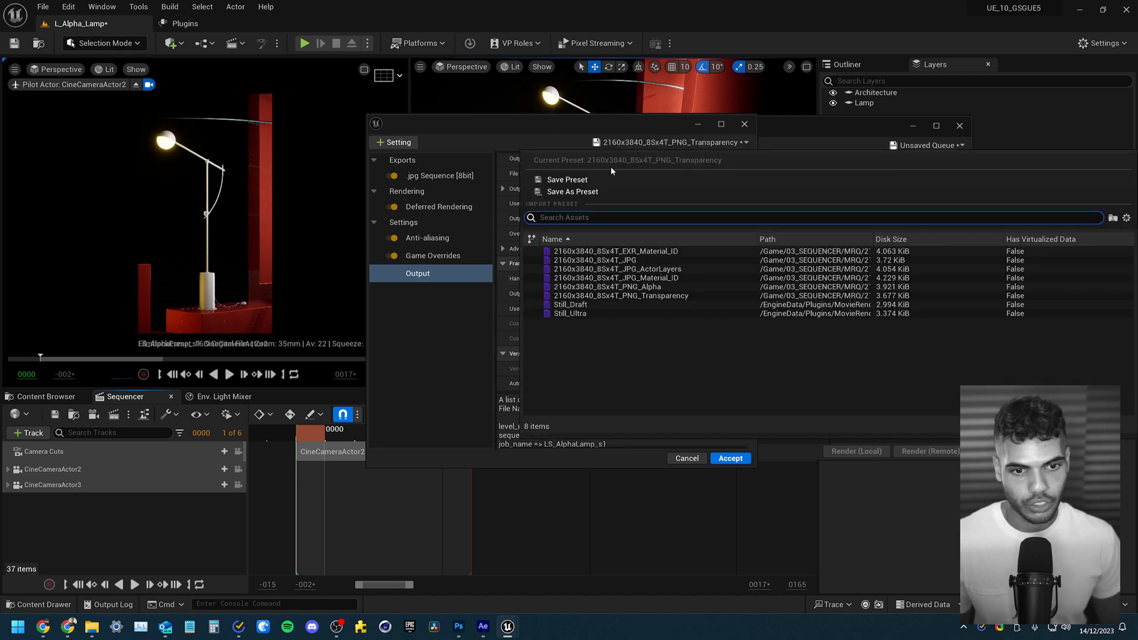
Save the settings as preset 2160x3840_8Sx4T_JPG_ActorLayers in the MRQ folder
click(571, 192)
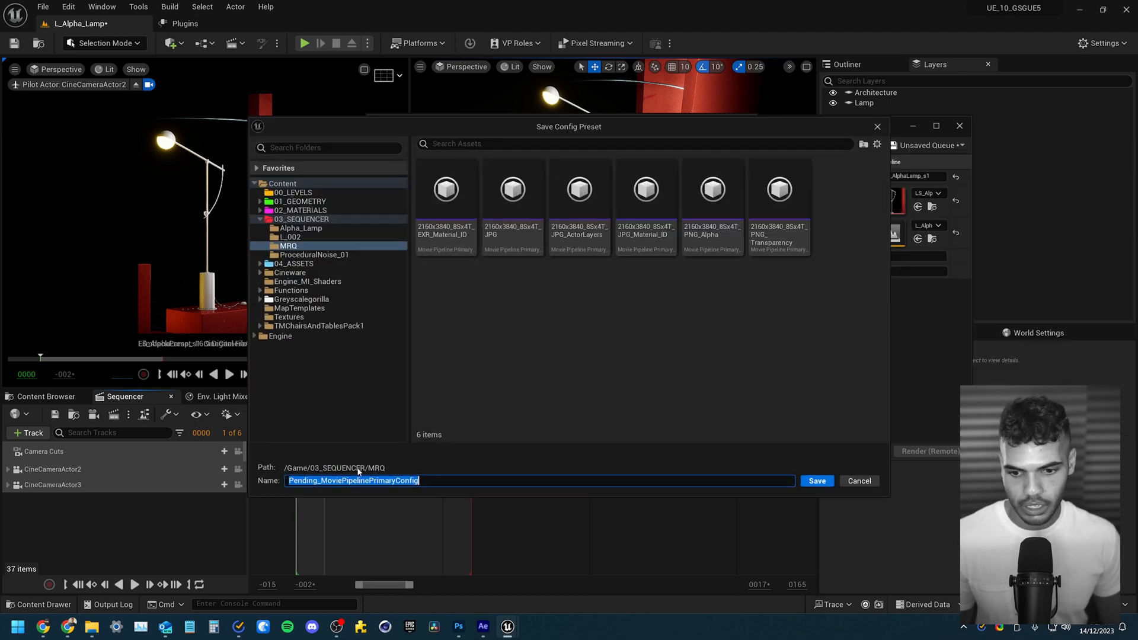
click(778, 190)
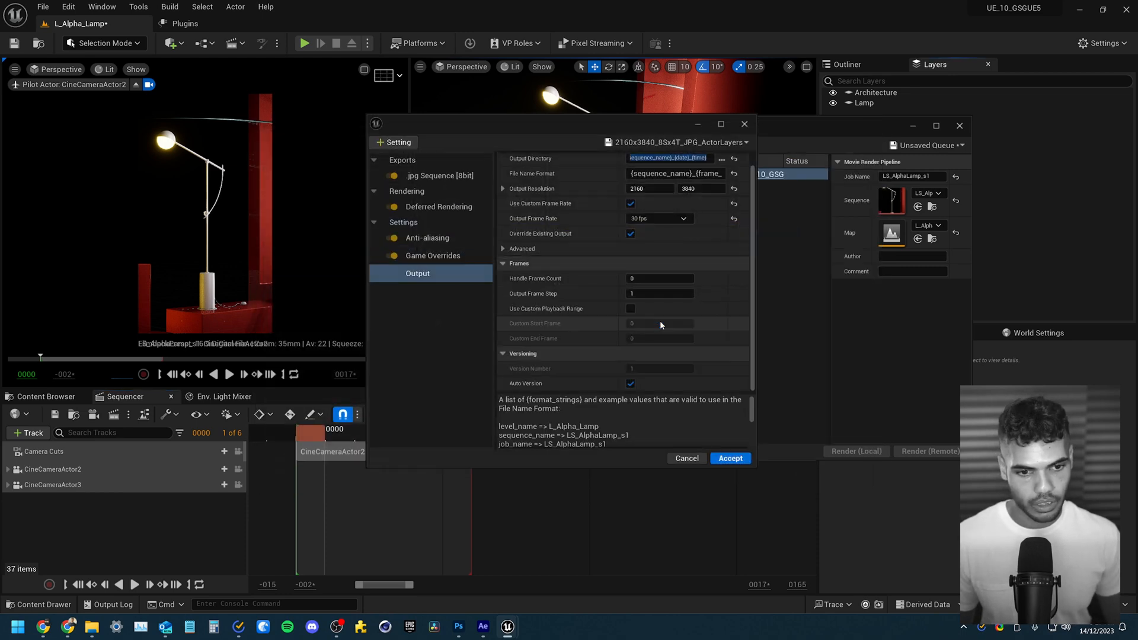
click(730, 457)
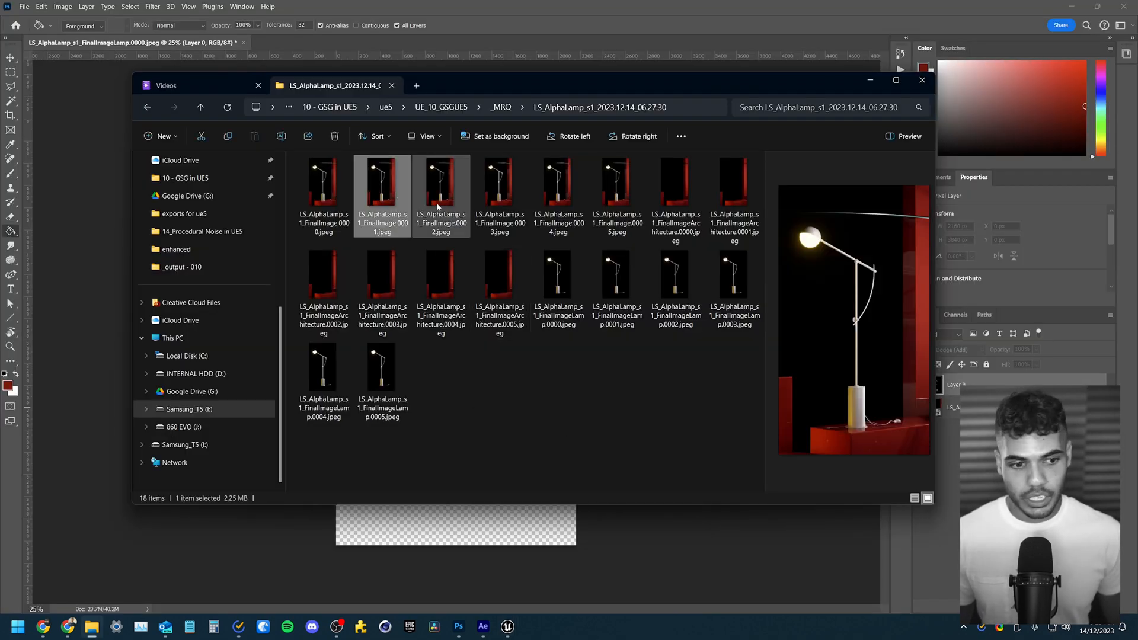
Preview rendered final, architecture and lamp JPEG frames in the LS_AlphaLamp folder
click(558, 183)
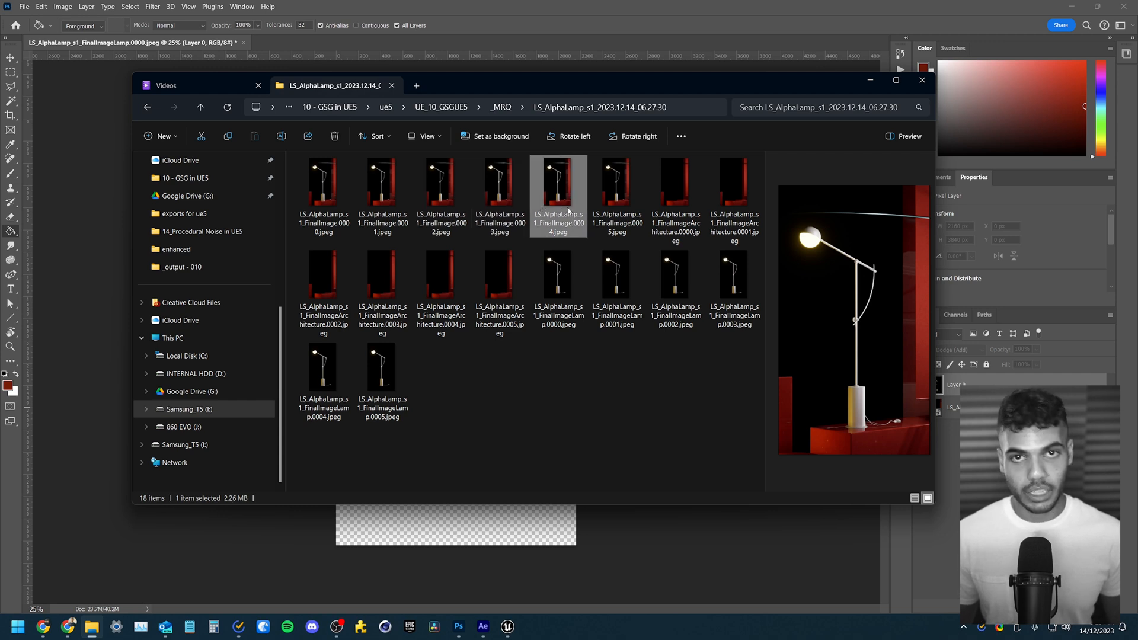
click(616, 278)
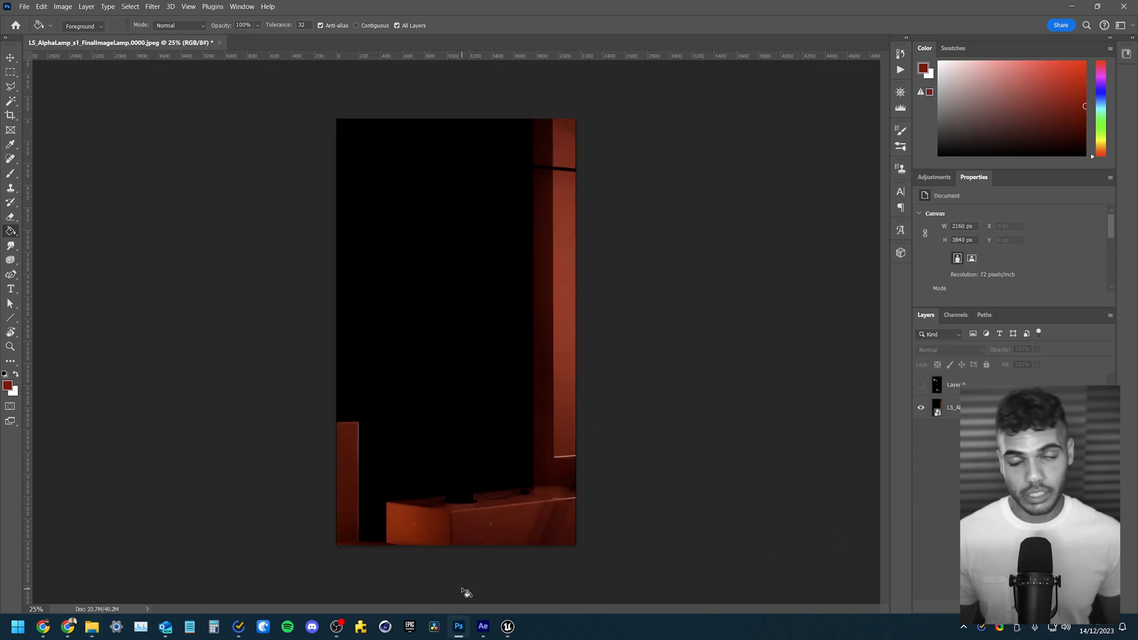
Show the lamp layer and blend it over the architecture with Linear Dodge (Add)
click(921, 384)
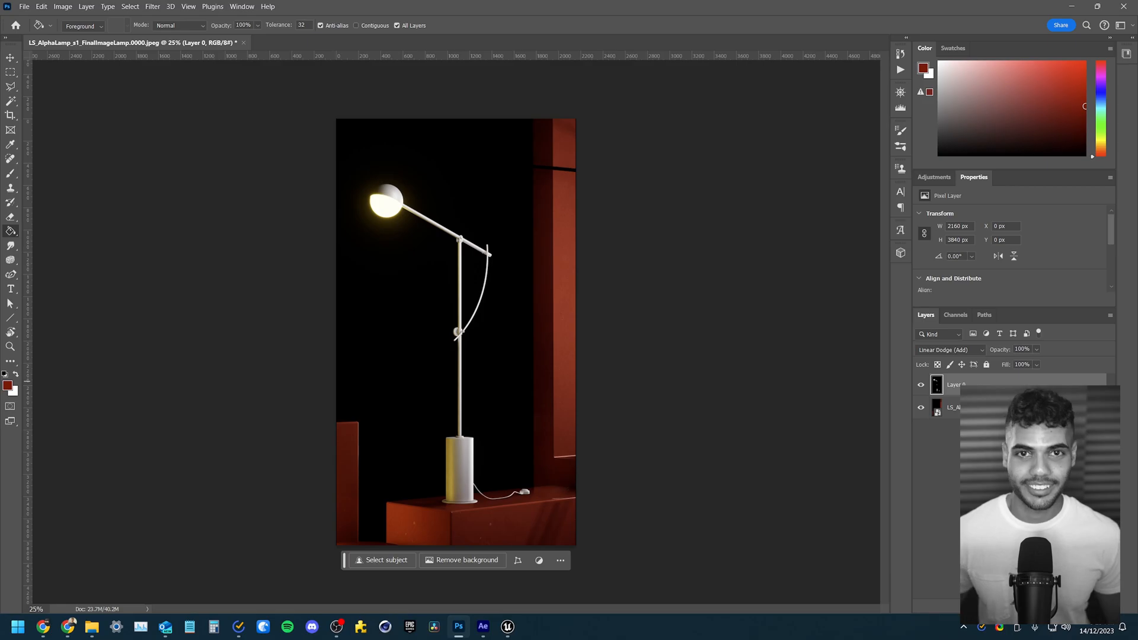
click(508, 628)
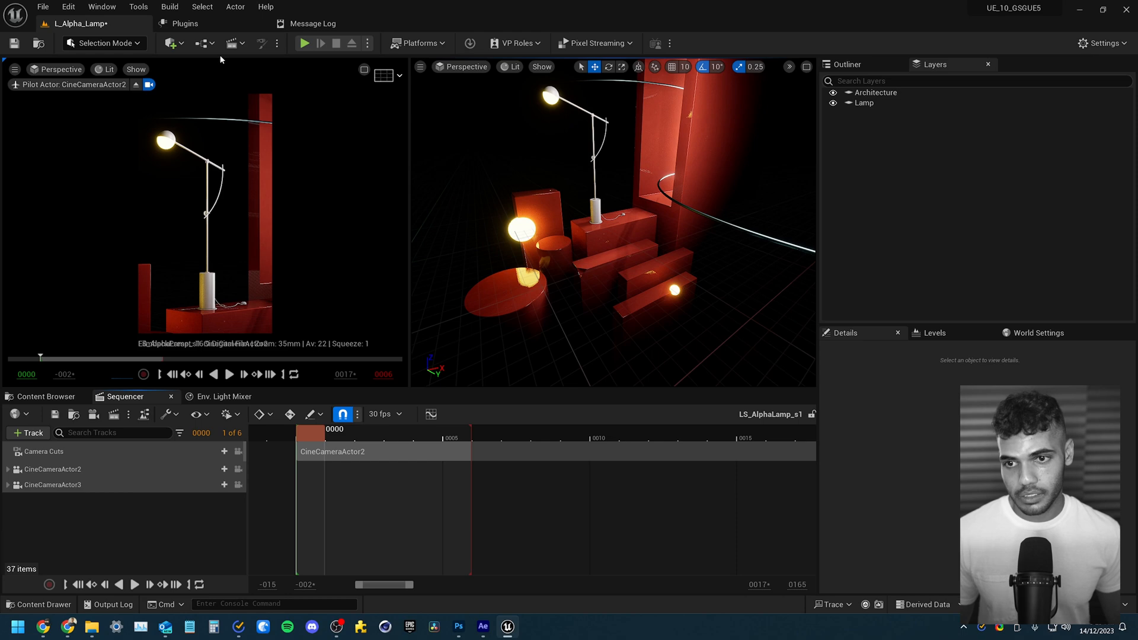
Confirm the Movie Render Queue Additional Render Passes plugin is enabled, then return to the Alpha Lamp level
click(188, 24)
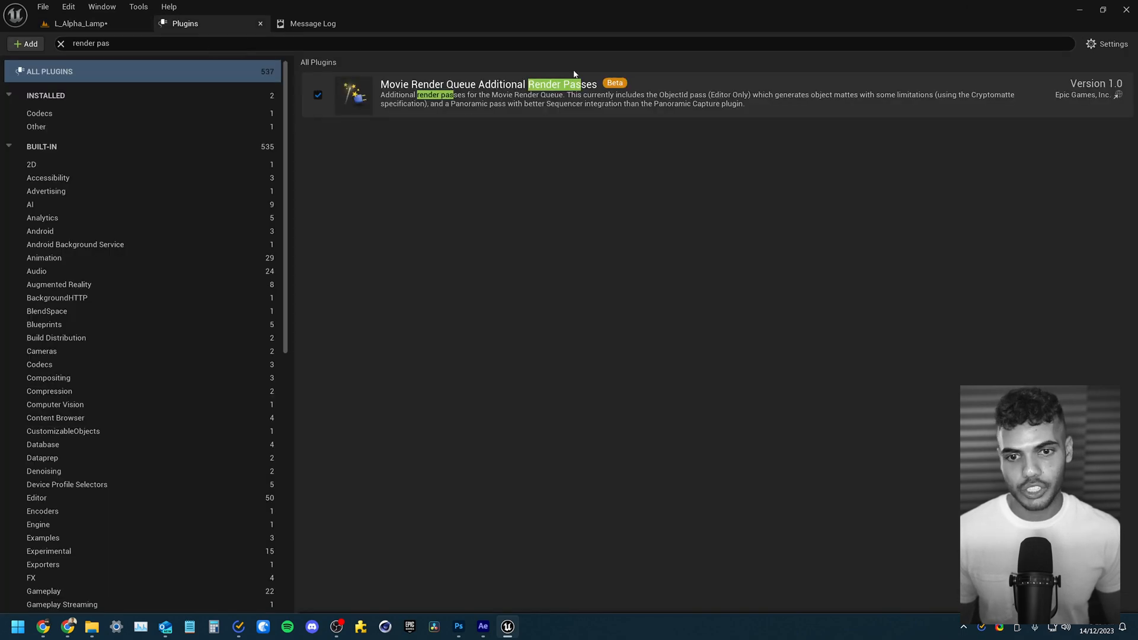
mouse_move(69, 24)
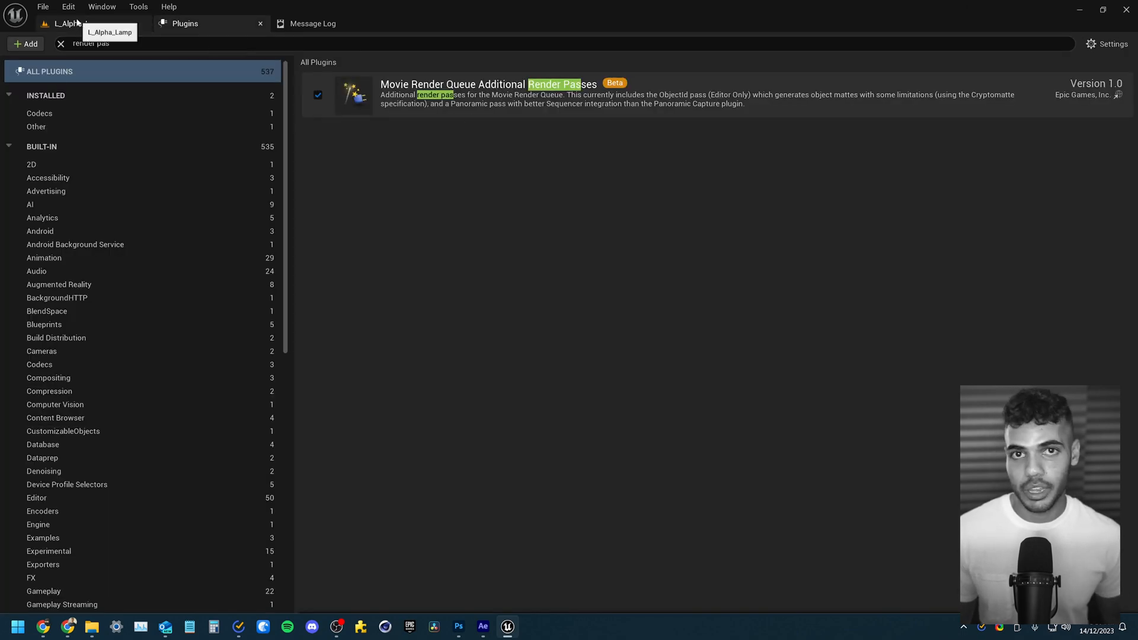
click(65, 23)
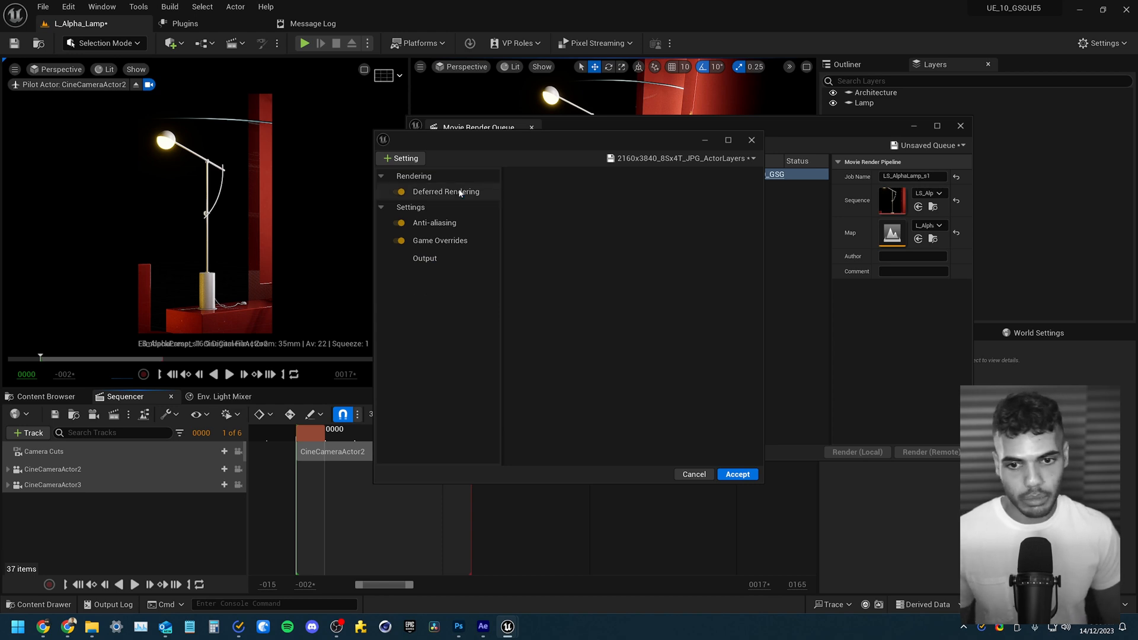
Add a 16-bit EXR sequence export to the JPG_ActorLayers render config
click(401, 159)
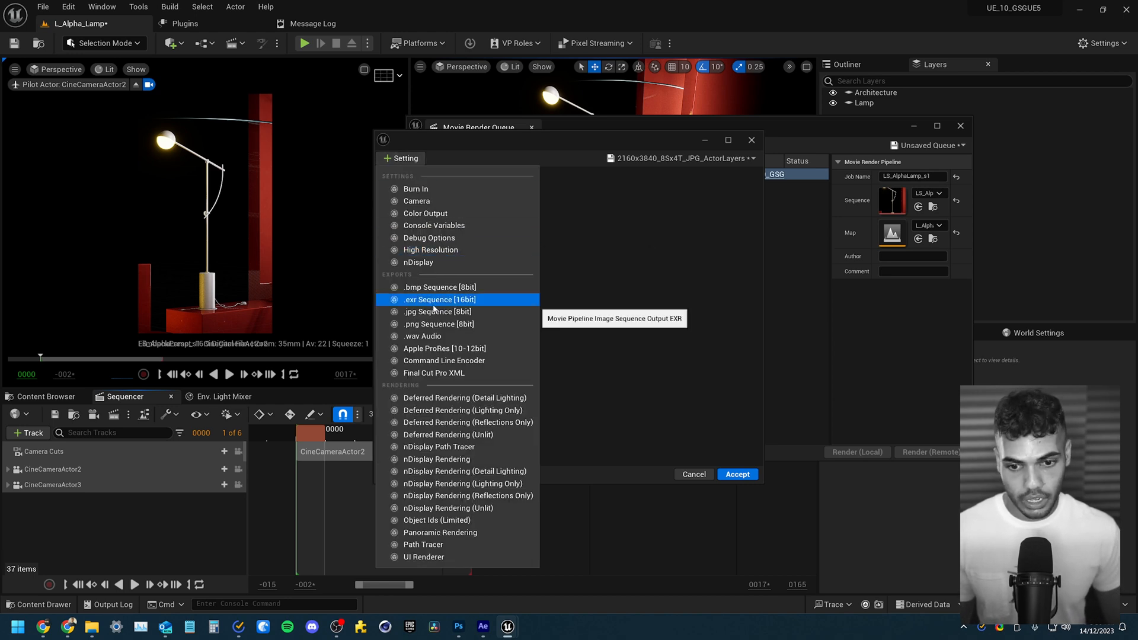
click(439, 299)
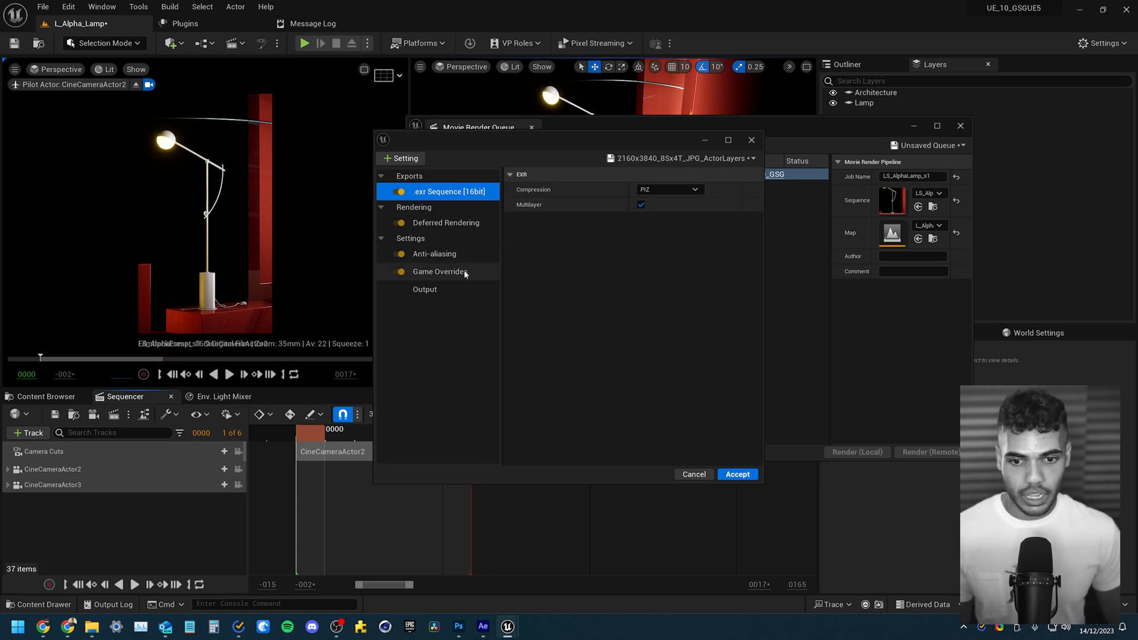
click(446, 223)
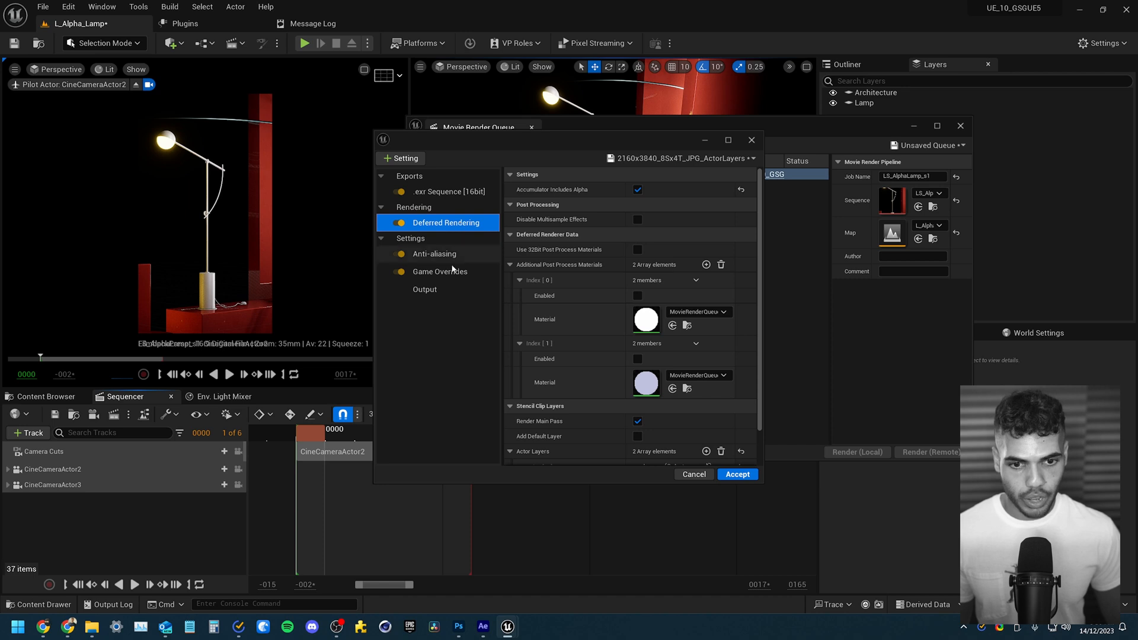
Add an Object Ids (Limited) render pass, review its Id Type grouping, and begin Save As Preset
click(400, 159)
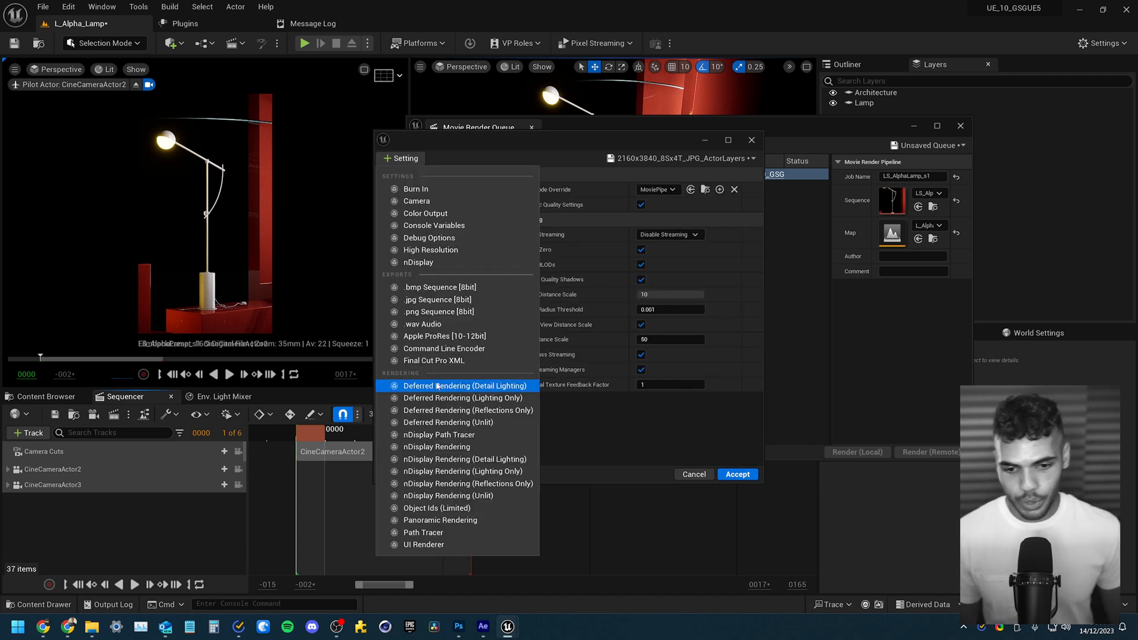
mouse_move(427, 512)
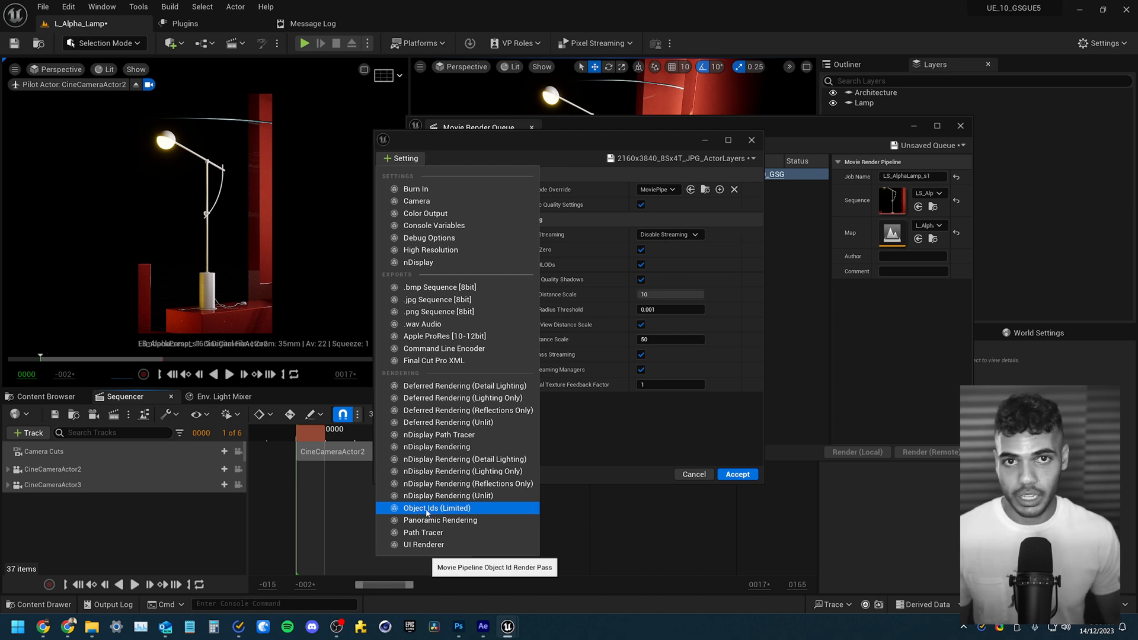
click(437, 508)
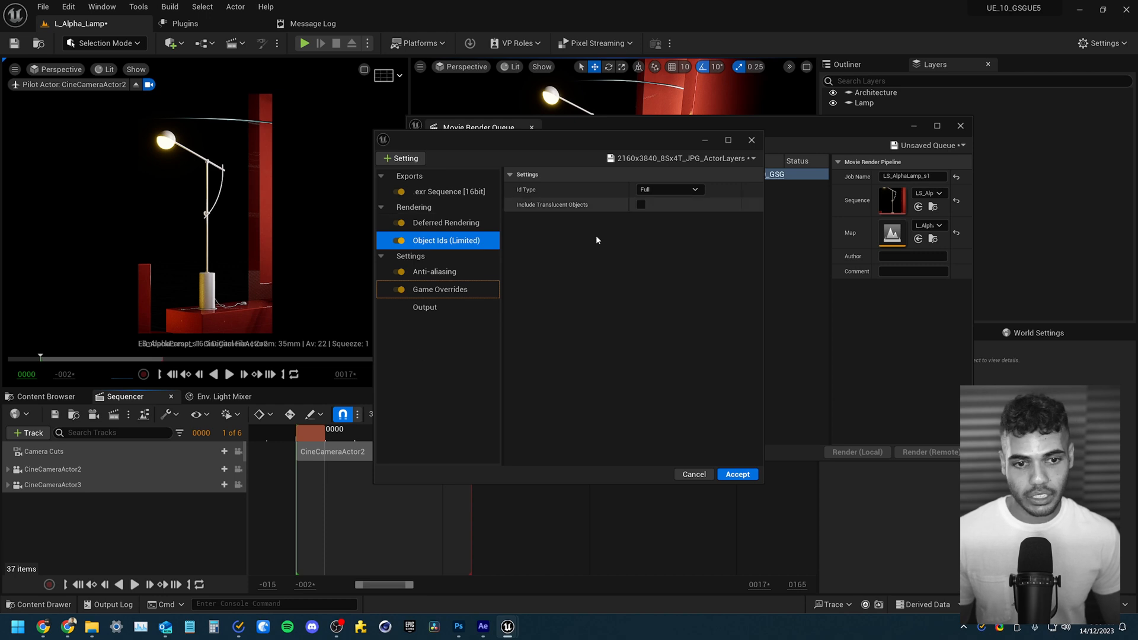
click(670, 188)
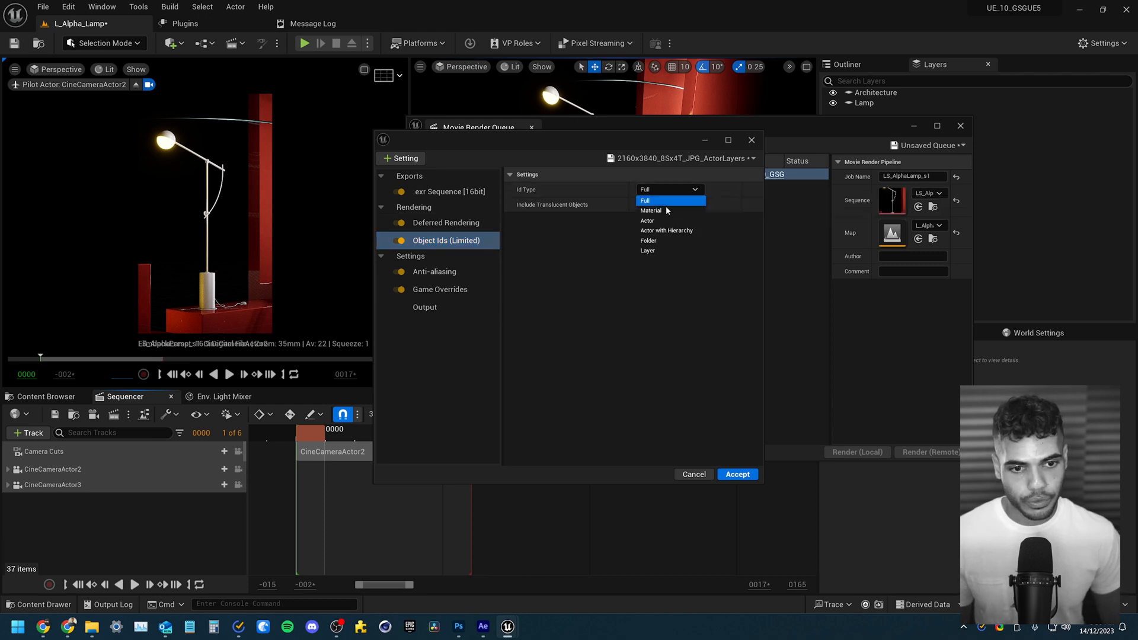
mouse_move(662, 221)
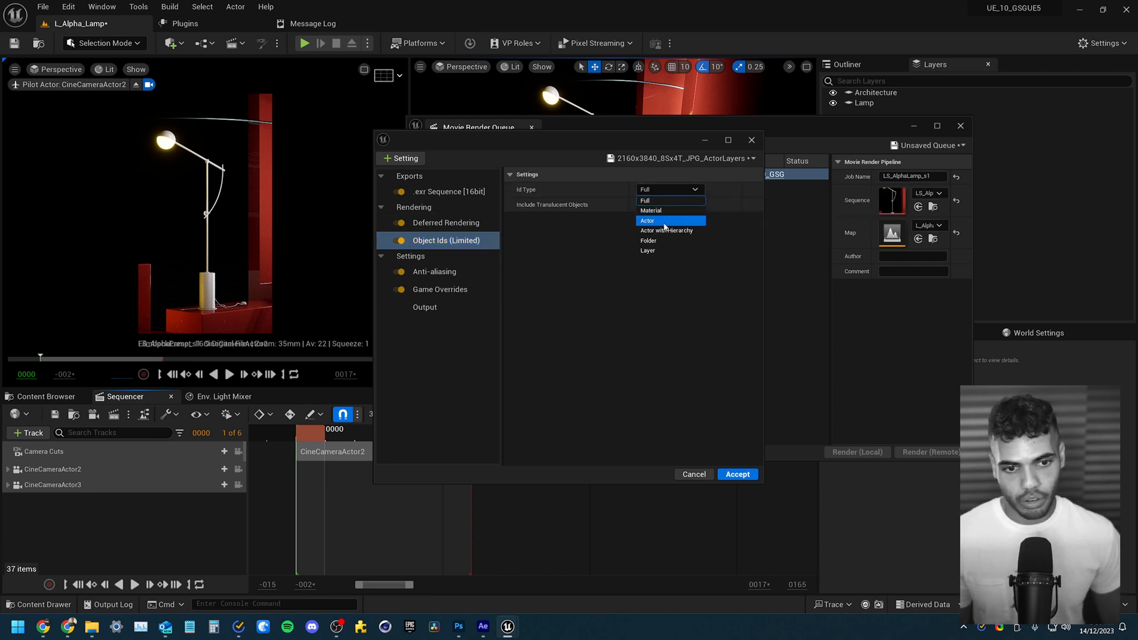
mouse_move(669, 211)
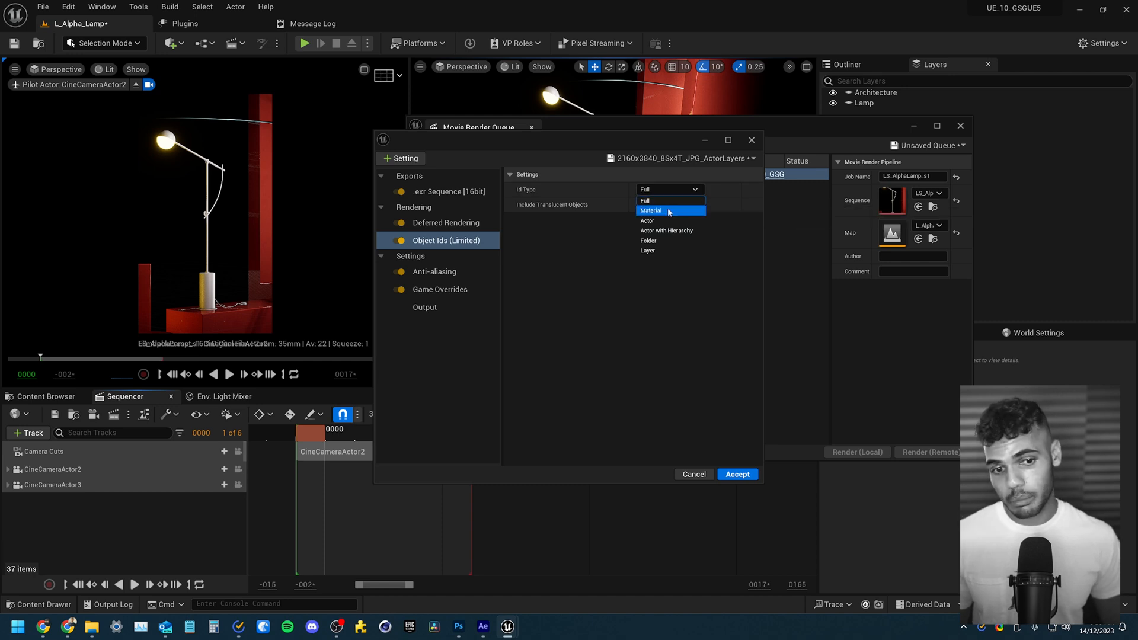
mouse_move(669, 211)
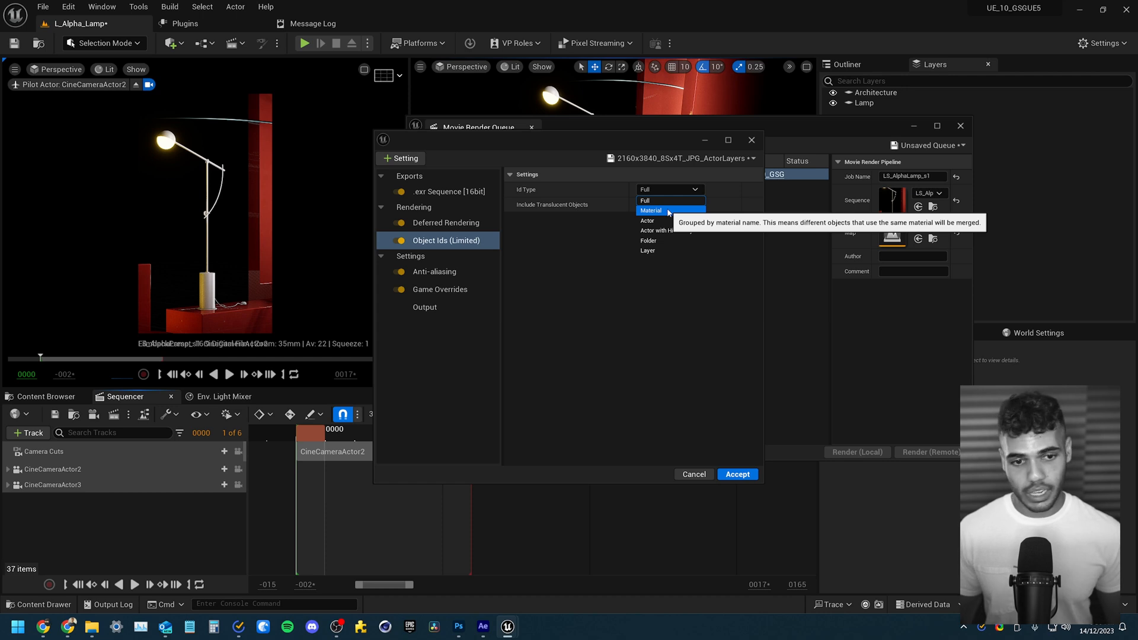
click(659, 200)
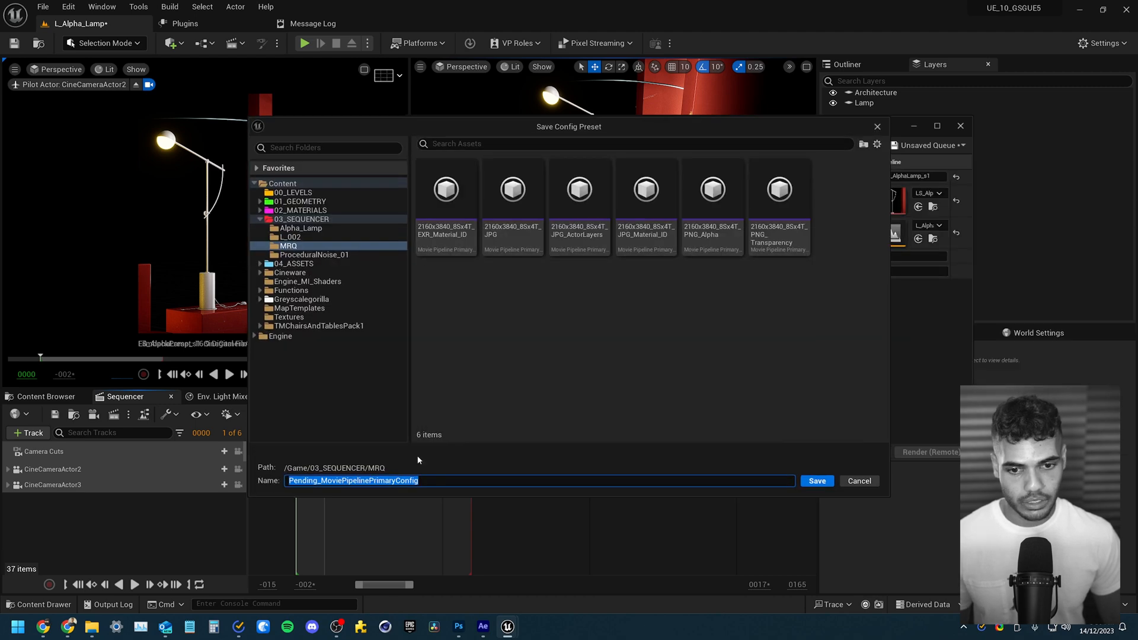
Base the new preset on an existing name and edit it to 2160x3840_8Sx4T_EXR_Cryptomatte
click(712, 189)
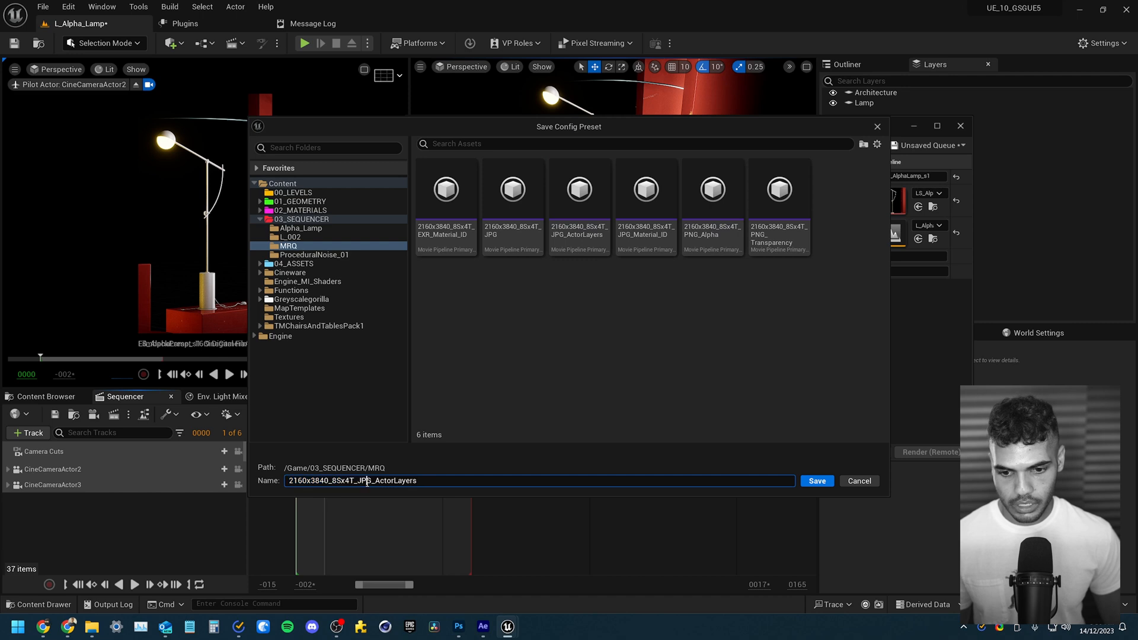
double_click(373, 481)
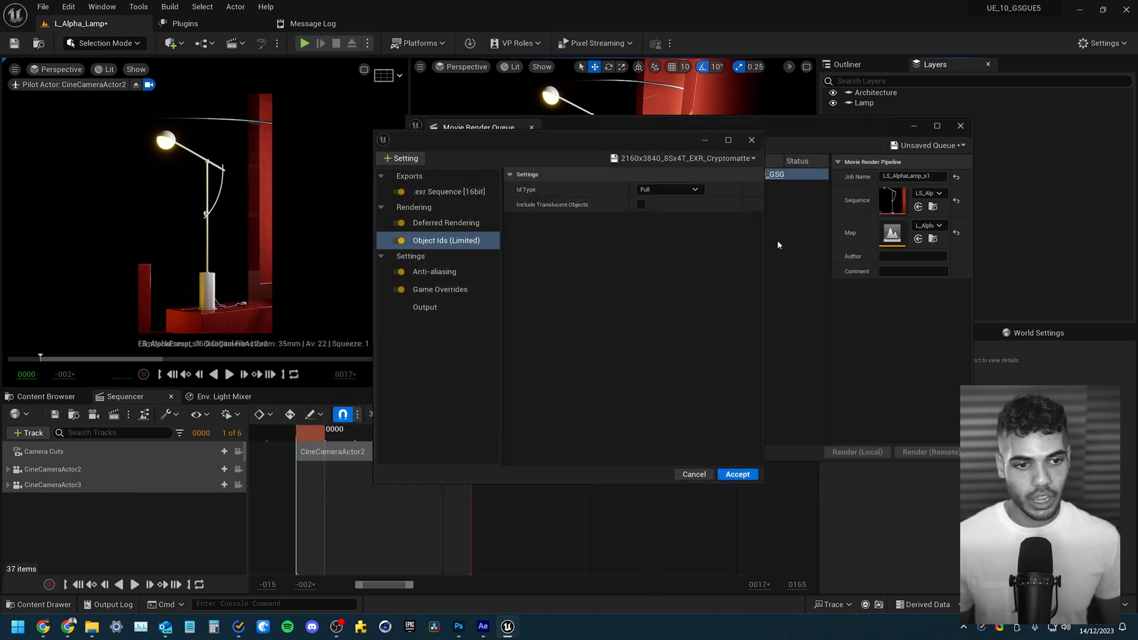
Review the preset's Output settings and render the cryptomatte job locally to six EXR frames
click(738, 474)
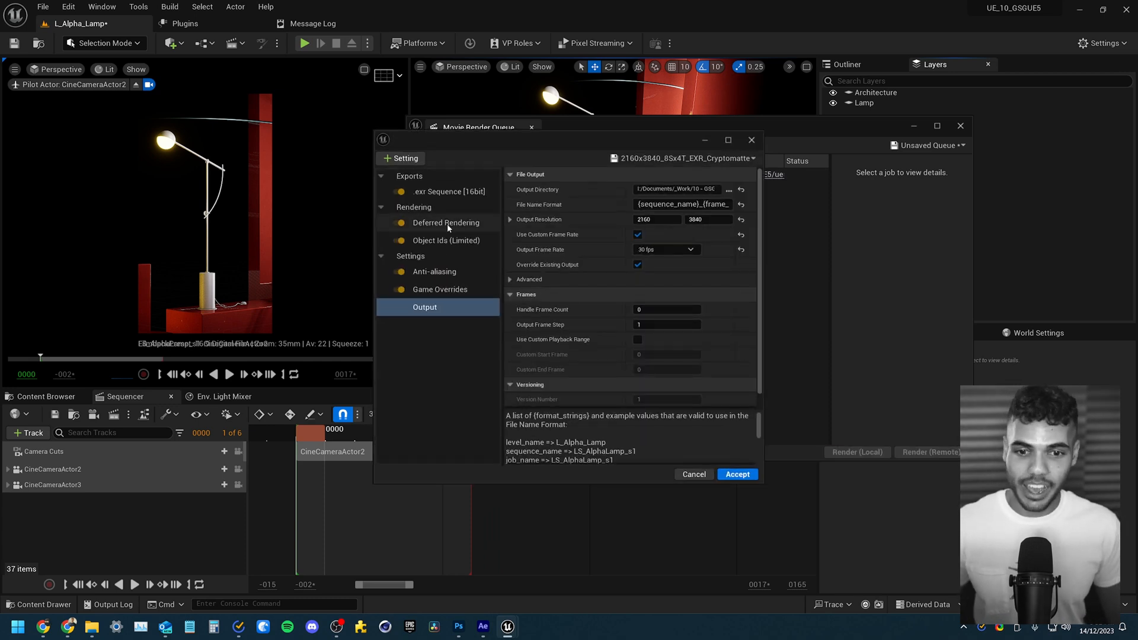
click(446, 223)
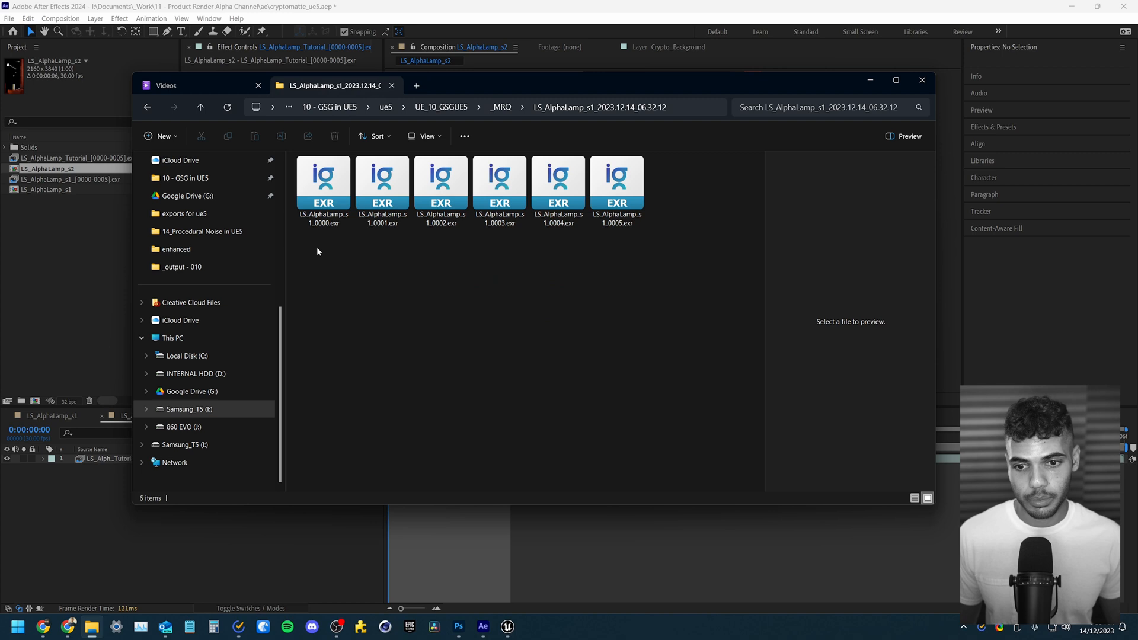
Find Cryptomatte in Effects & Presets via 'crypto' and apply it to the EXR layer
click(923, 80)
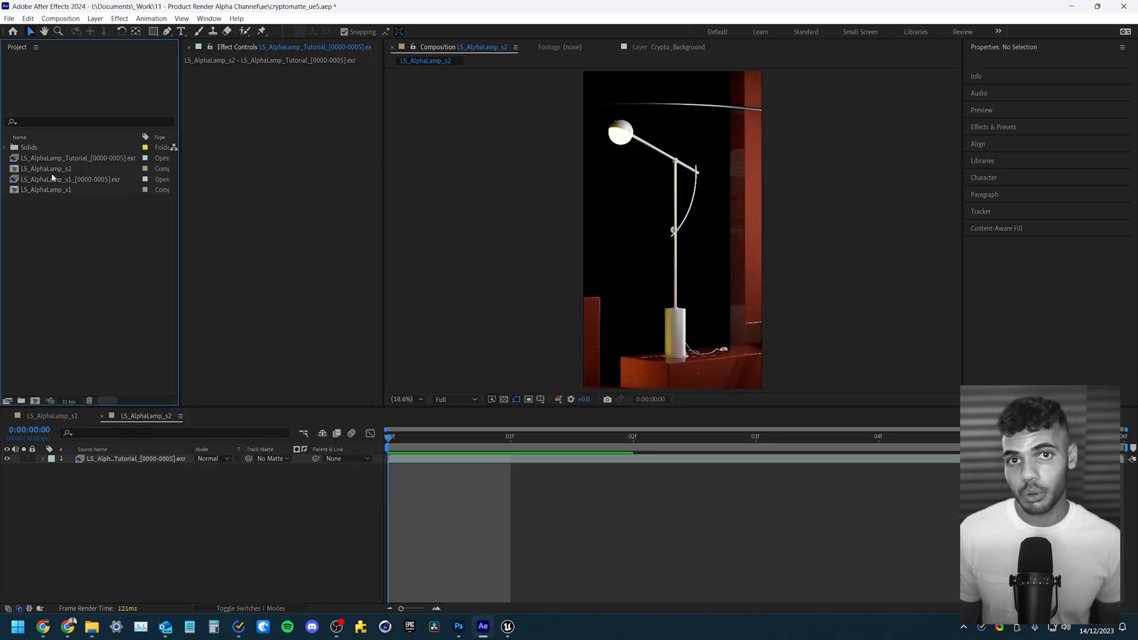
mouse_move(435, 471)
text(hue)
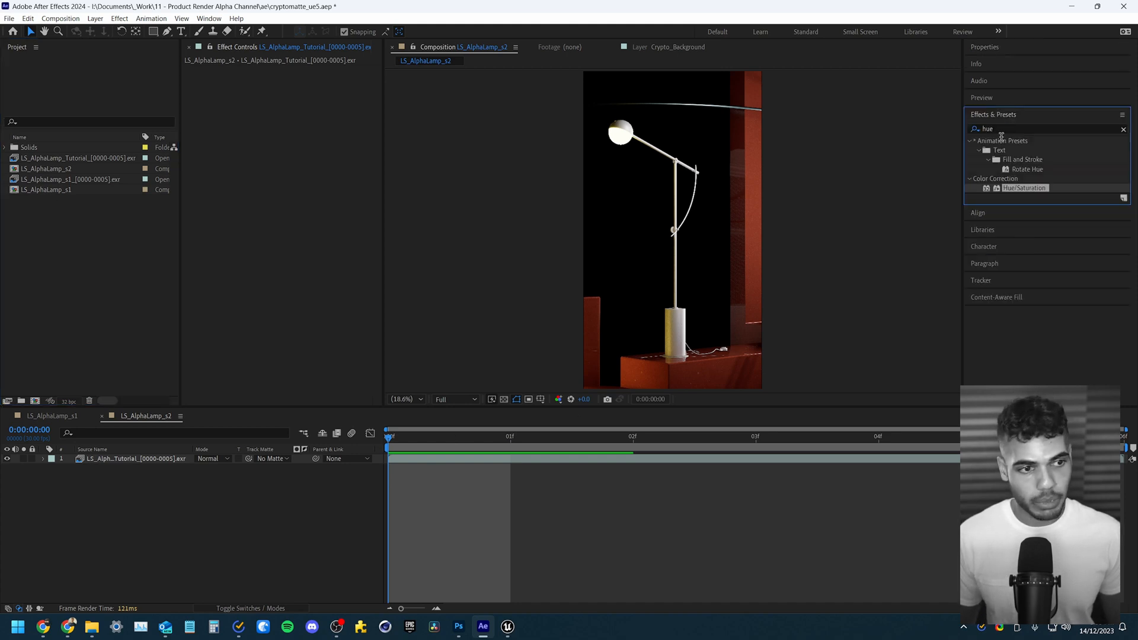
text(c)
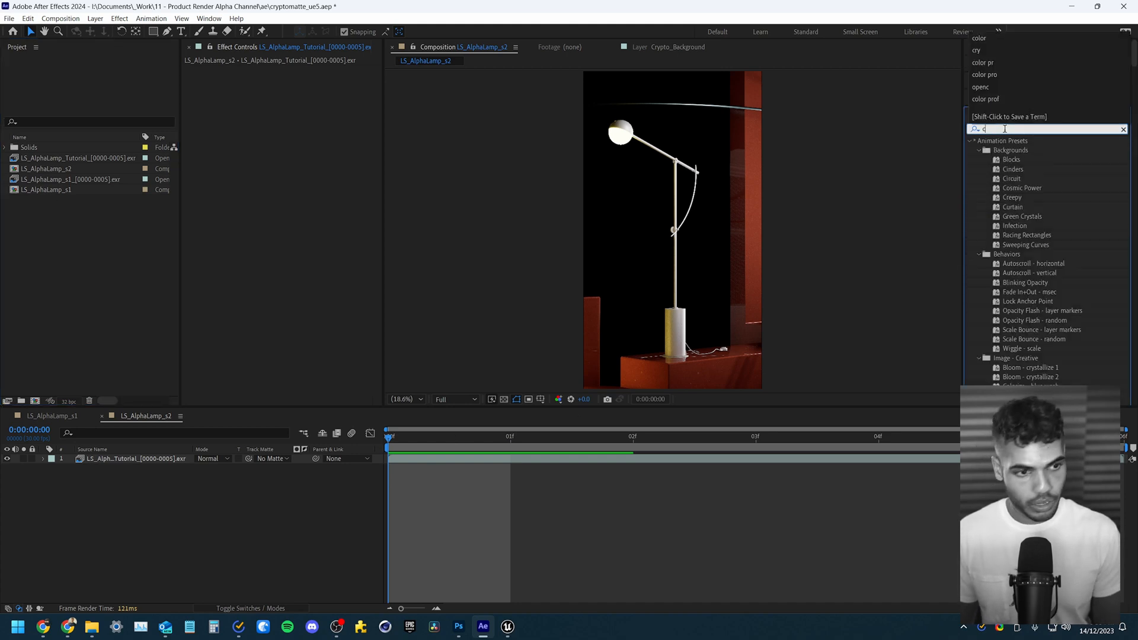
text(rypto)
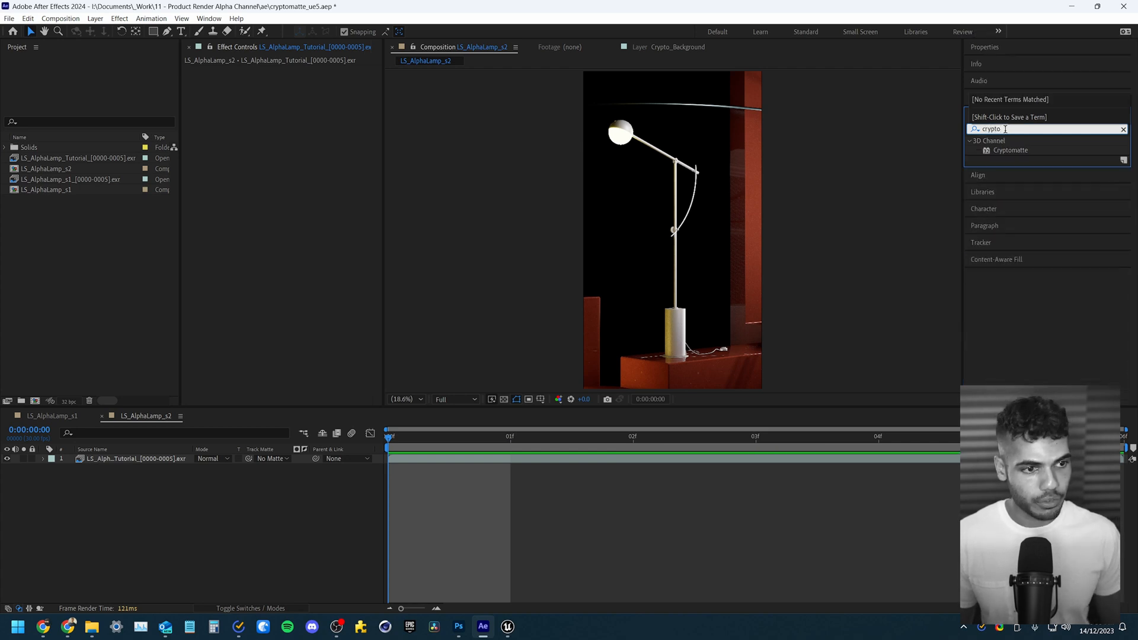
double_click(1010, 151)
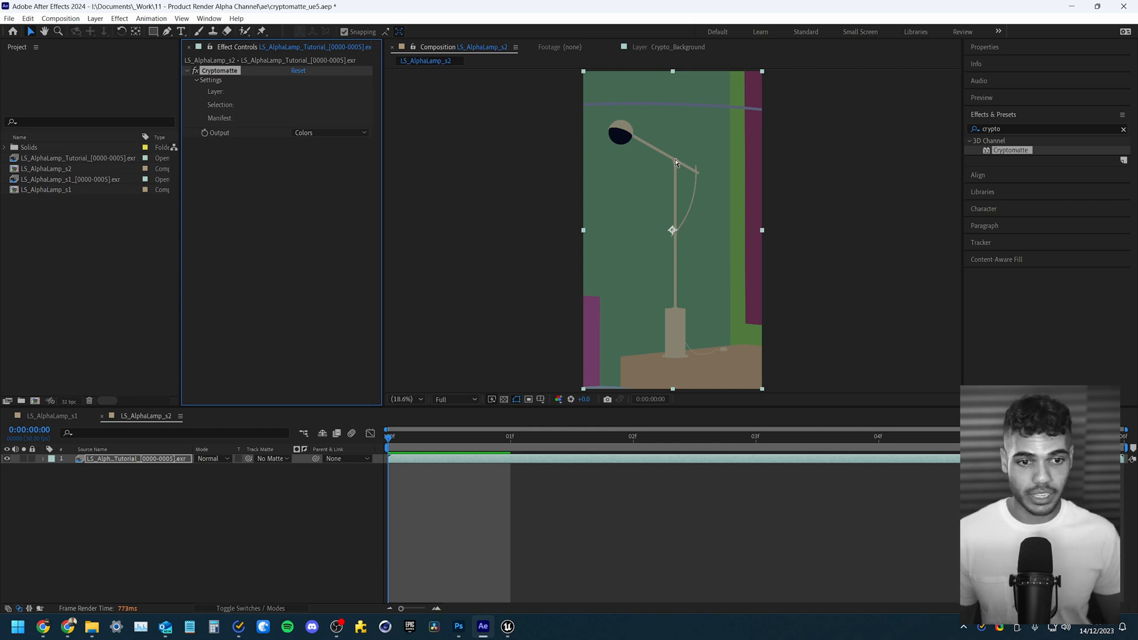
mouse_move(507, 188)
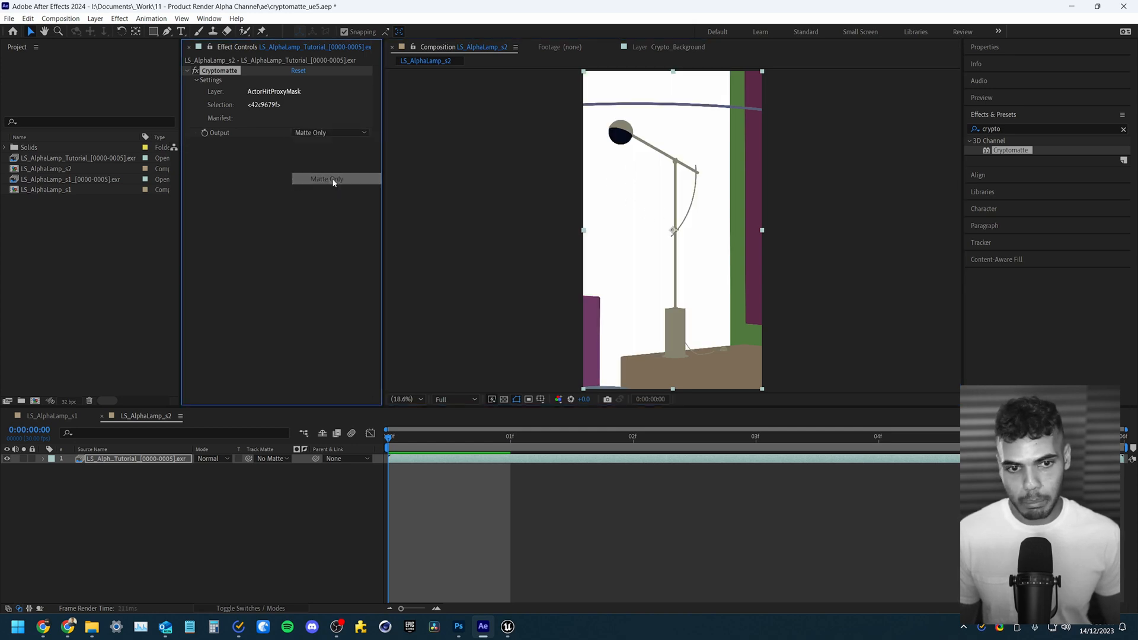
Set Cryptomatte output to Matte Only and rename the EXR layer Crypto_Background
click(334, 179)
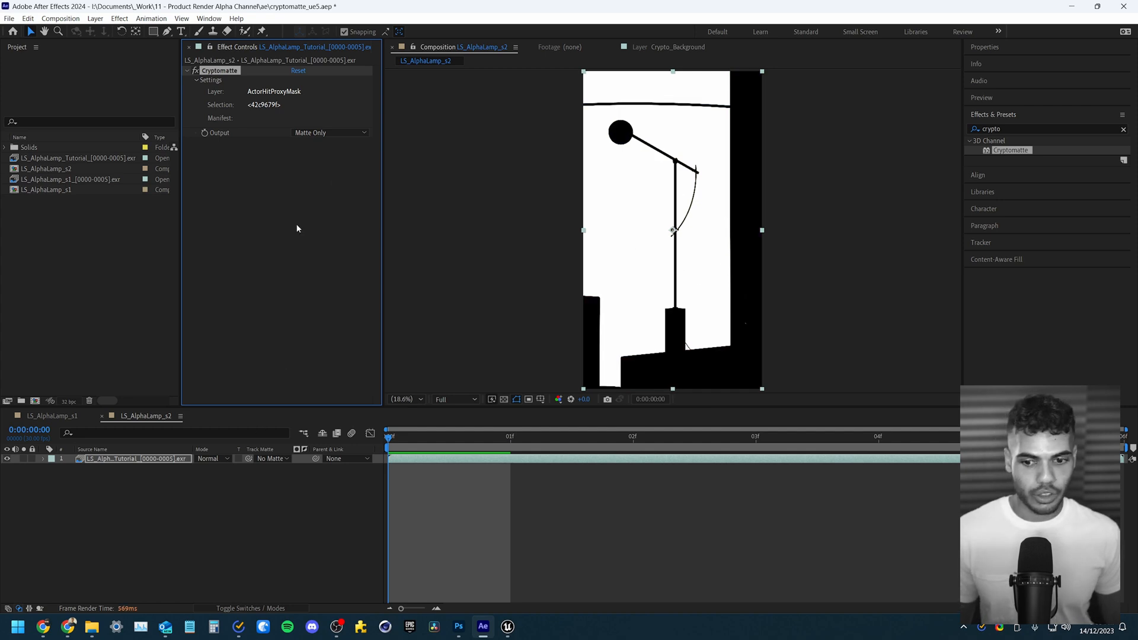
double_click(136, 459)
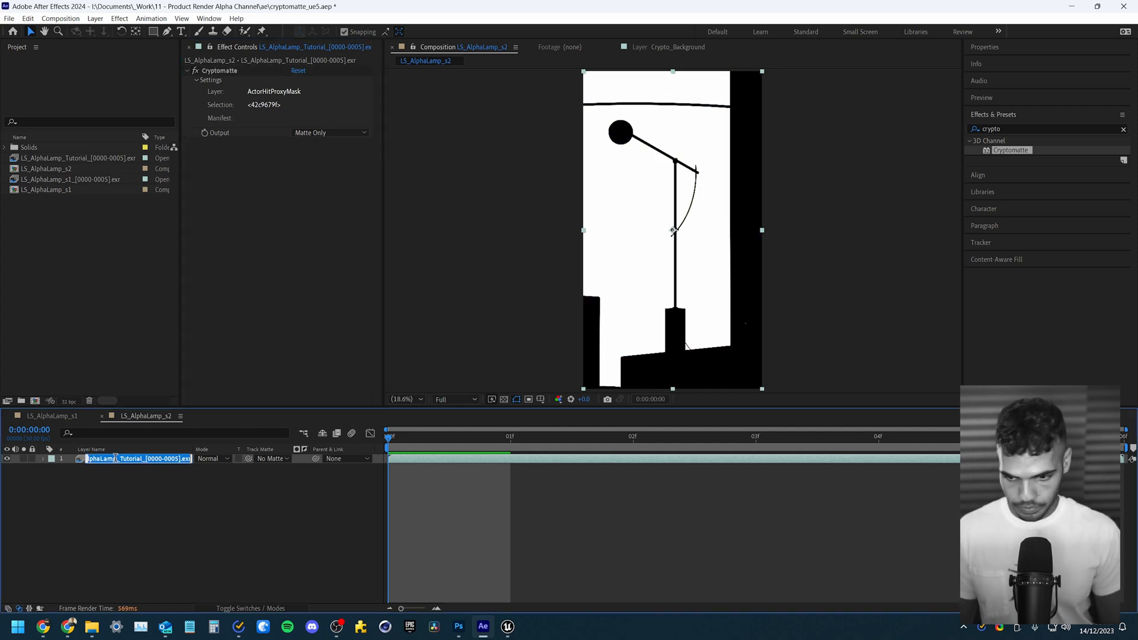
text(Crypto_Background)
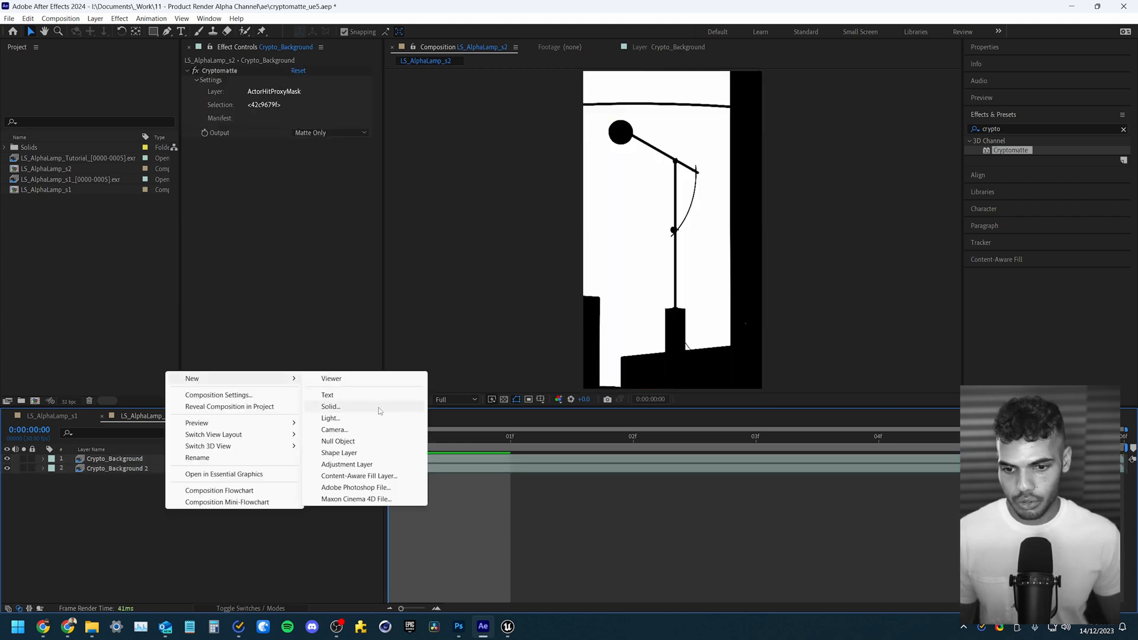
Add a red solid below Crypto_Background, track-matte it to that layer, then show the LS_AlphaLamp_s1 comp
click(329, 407)
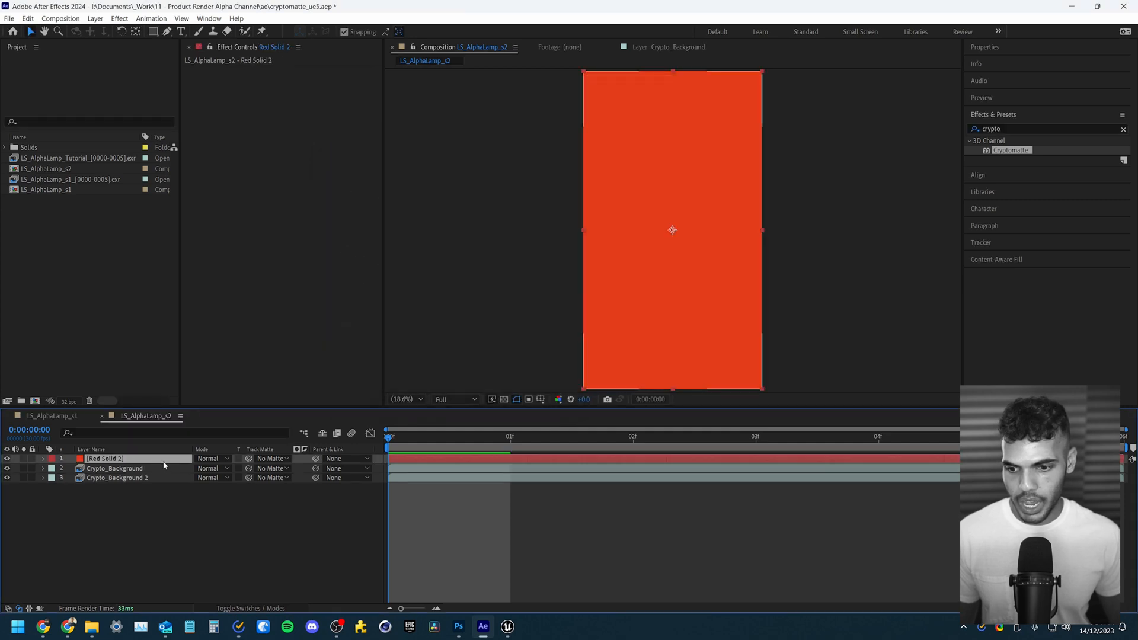
click(116, 478)
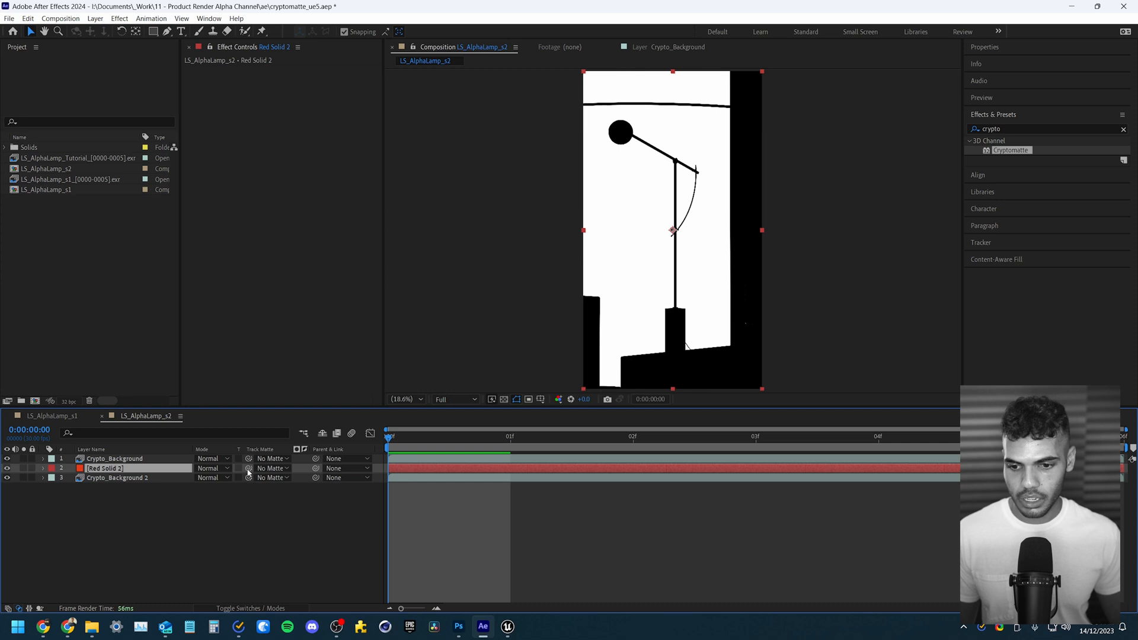
click(249, 468)
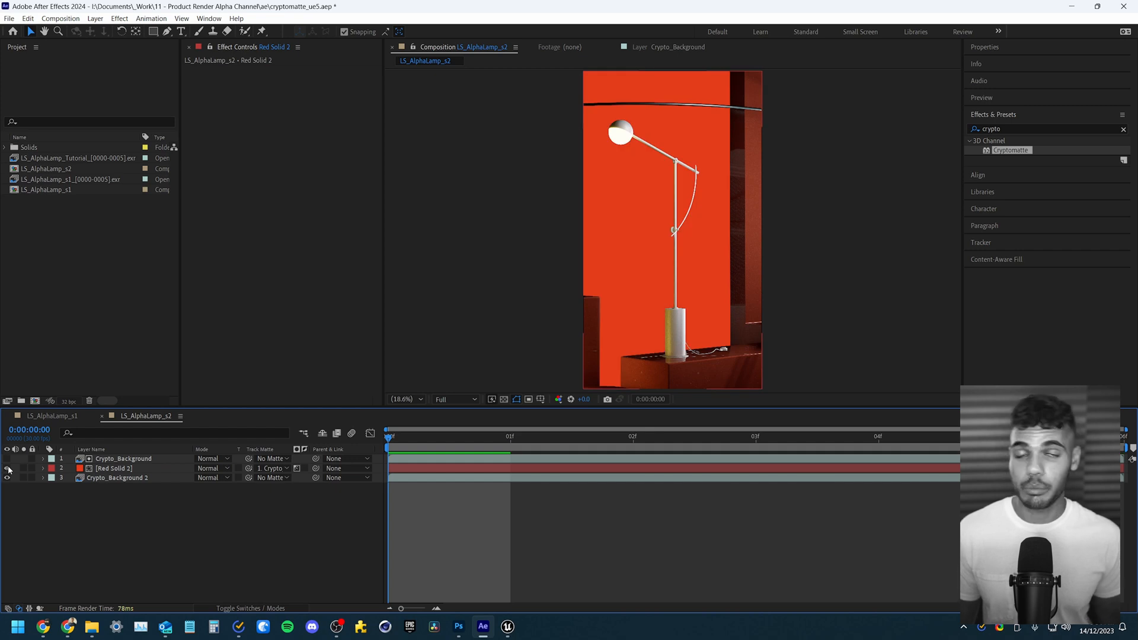
click(33, 416)
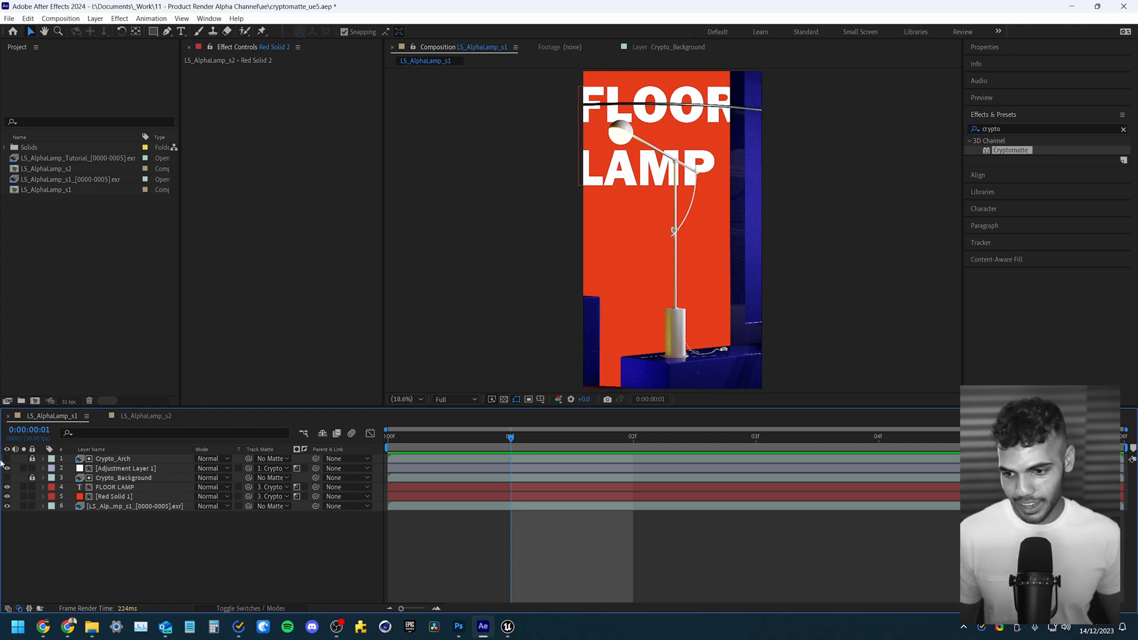
Scrub Adjustment Layer 1's Hue/Saturation Master Hue until the surrounding scenery turns purple
click(125, 468)
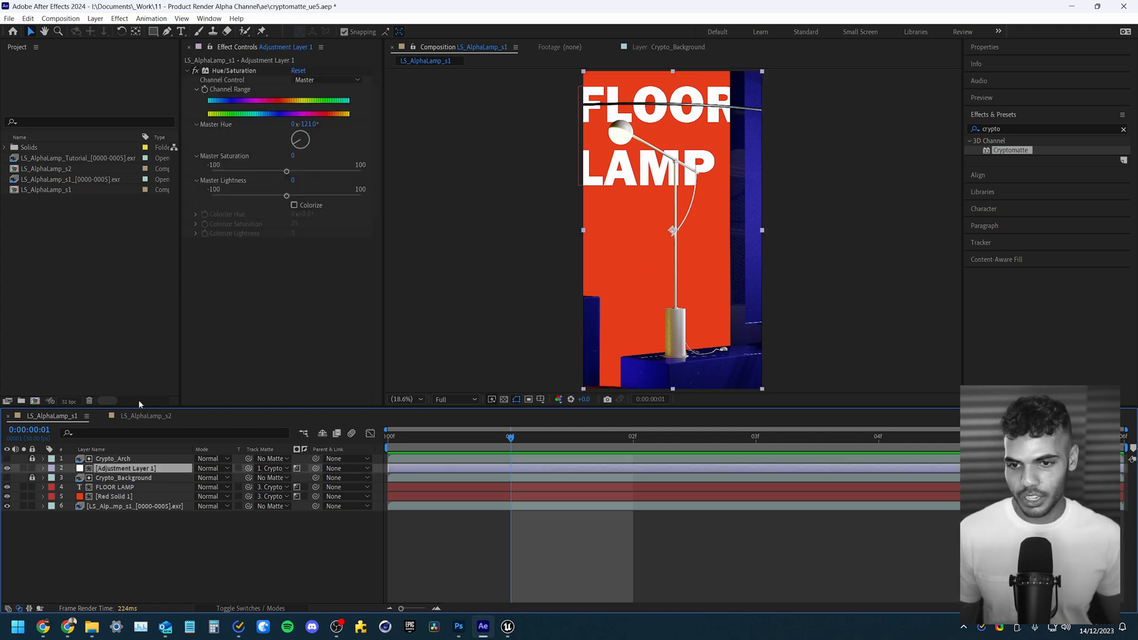
drag(299, 140, 303, 130)
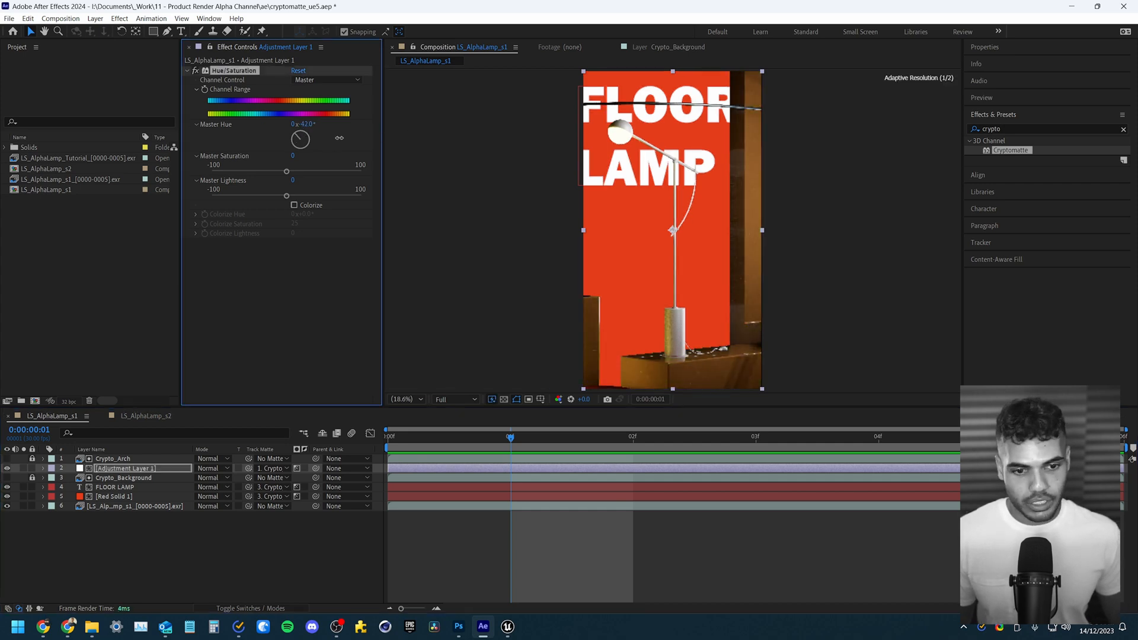
drag(301, 131, 300, 141)
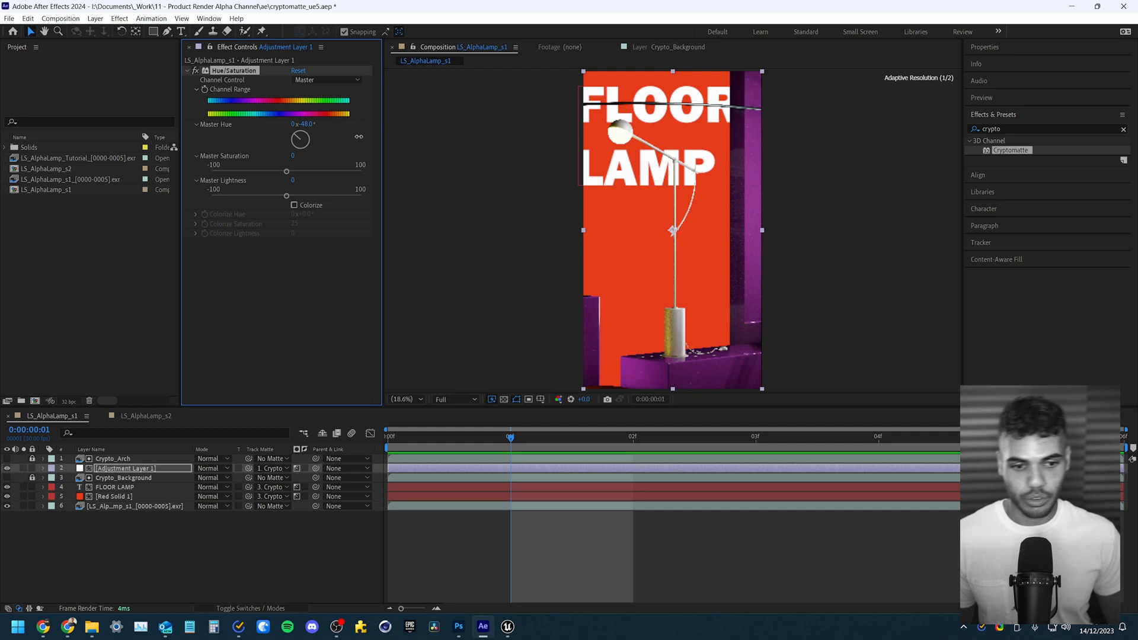